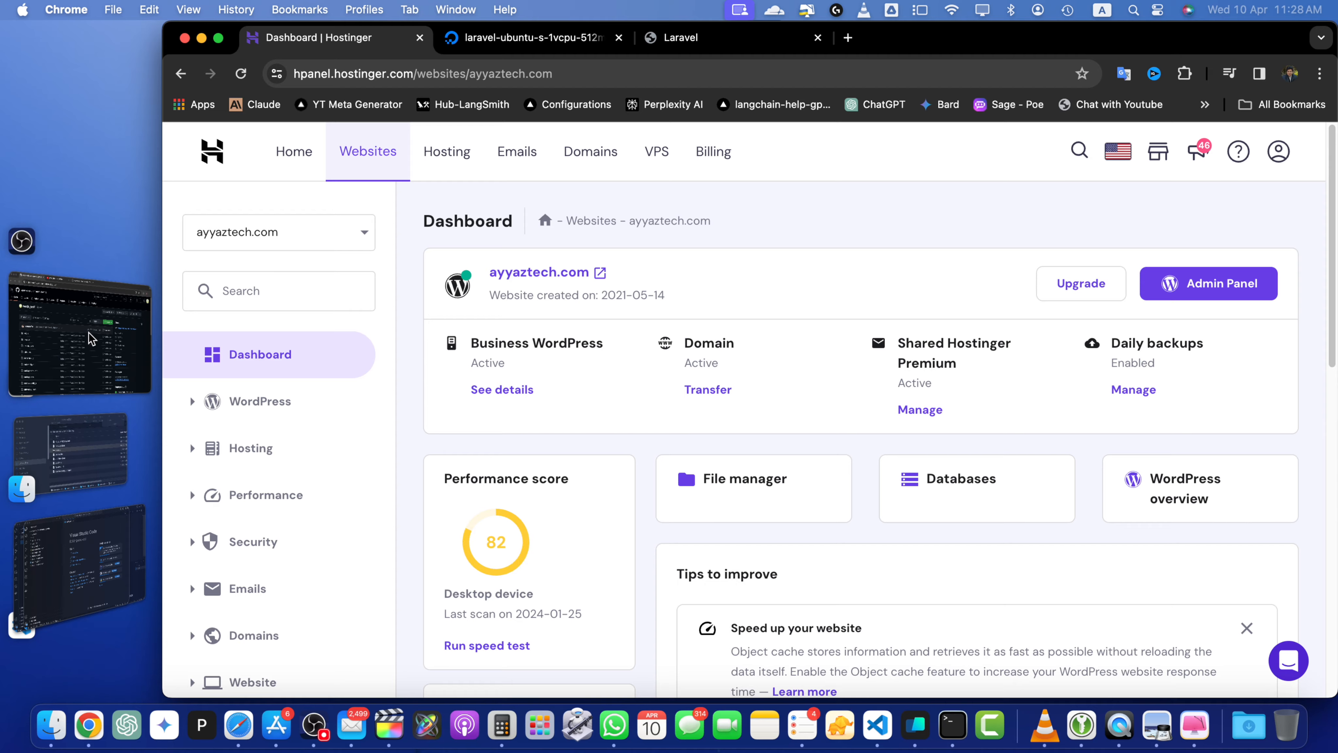
pyautogui.moveTo(510, 7)
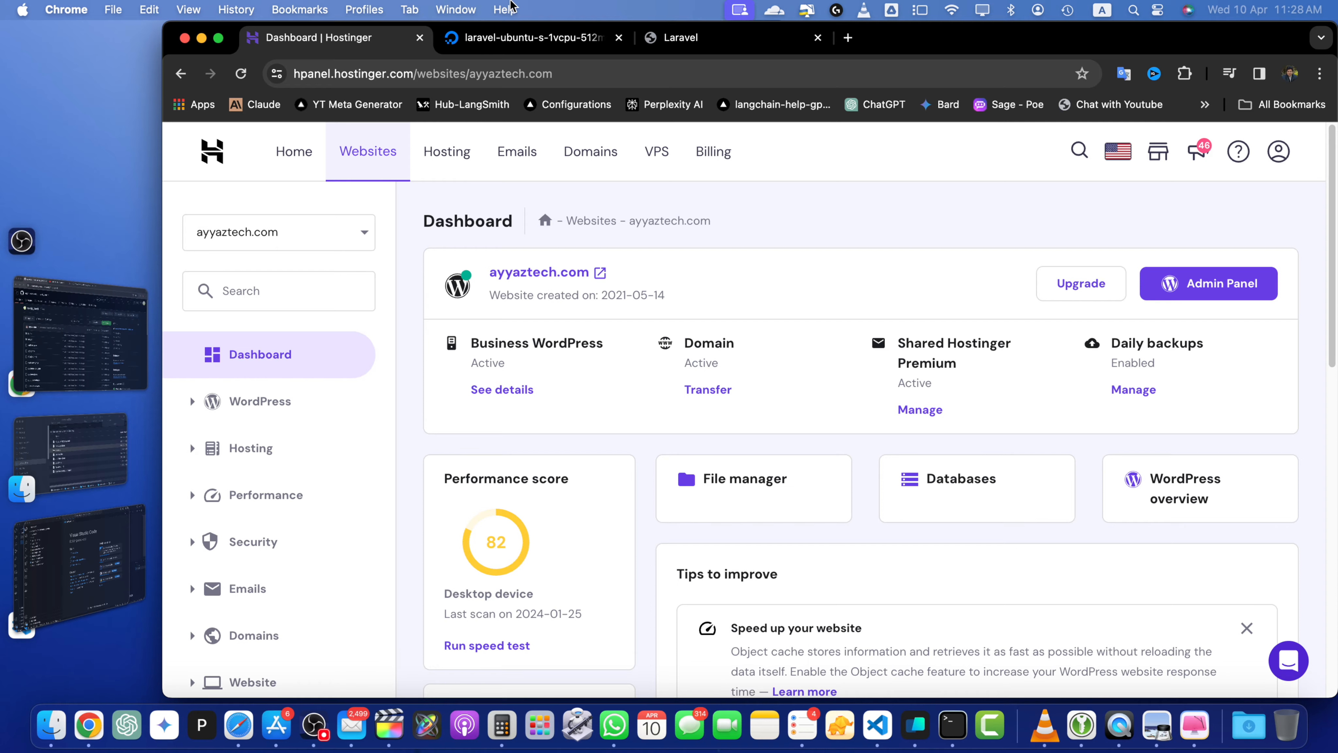
# Copy the Laravel droplet's public IPv4 address 143.110.145.41 from its DigitalOcean page.
pyautogui.click(526, 39)
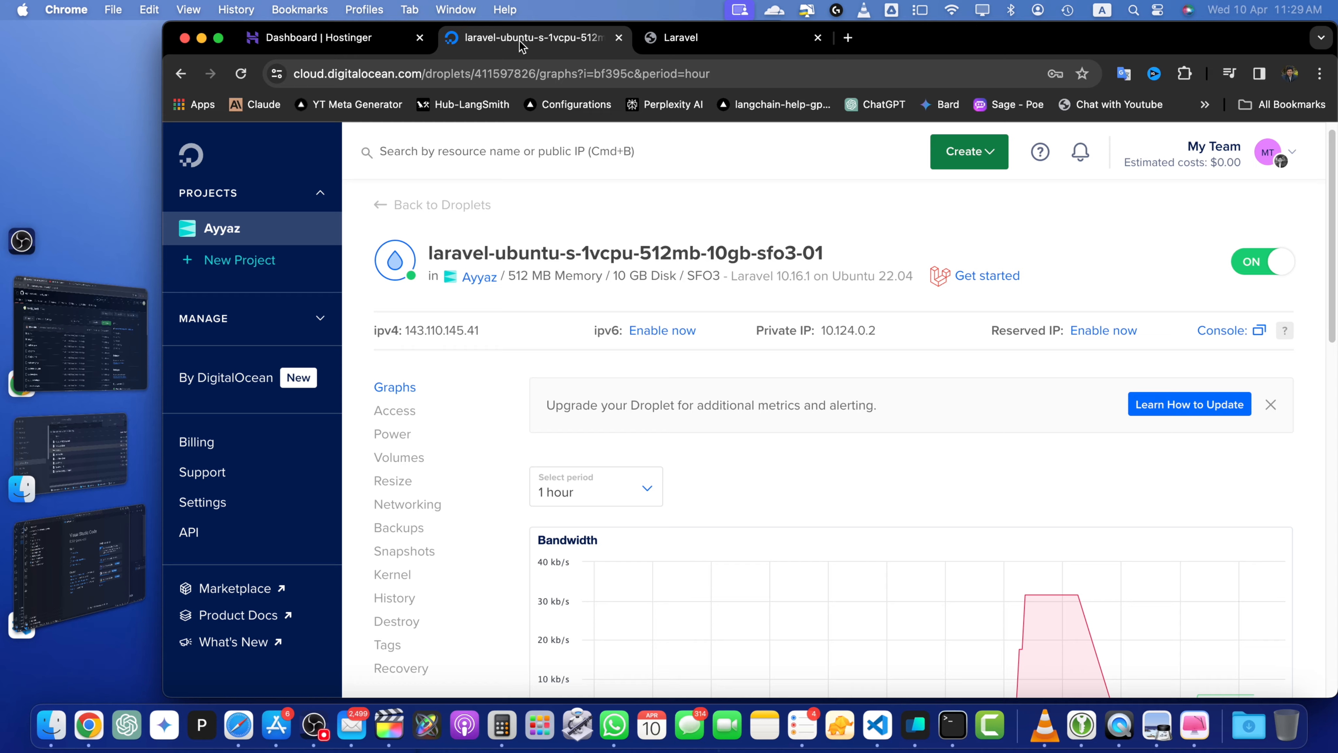
pyautogui.moveTo(458, 239)
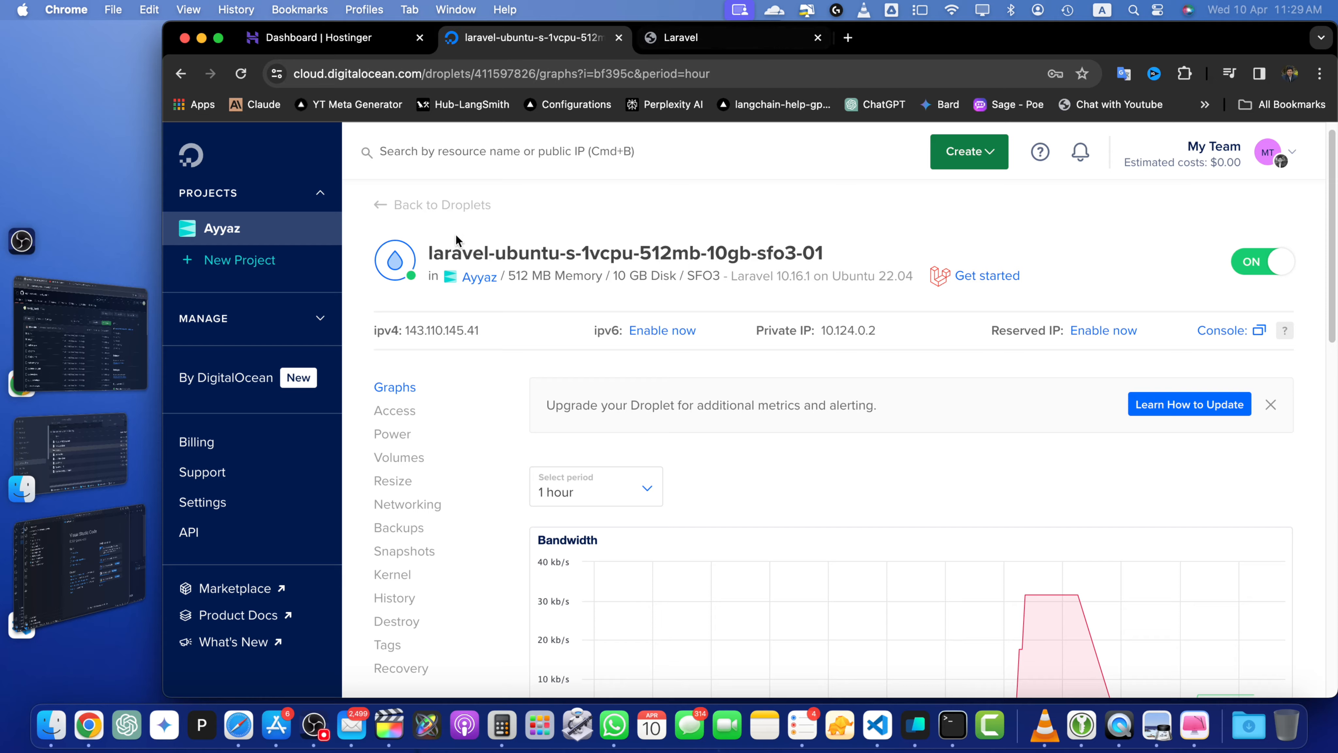
pyautogui.moveTo(502, 336)
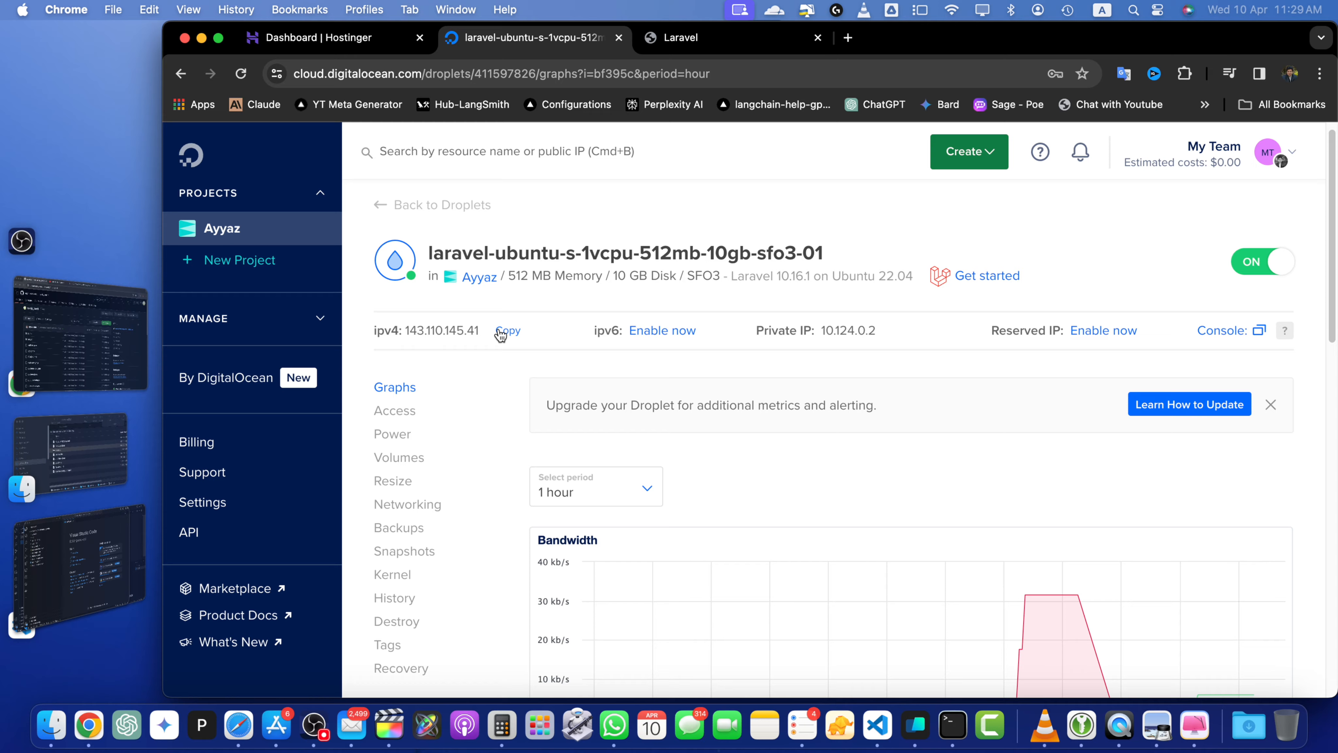
pyautogui.click(298, 38)
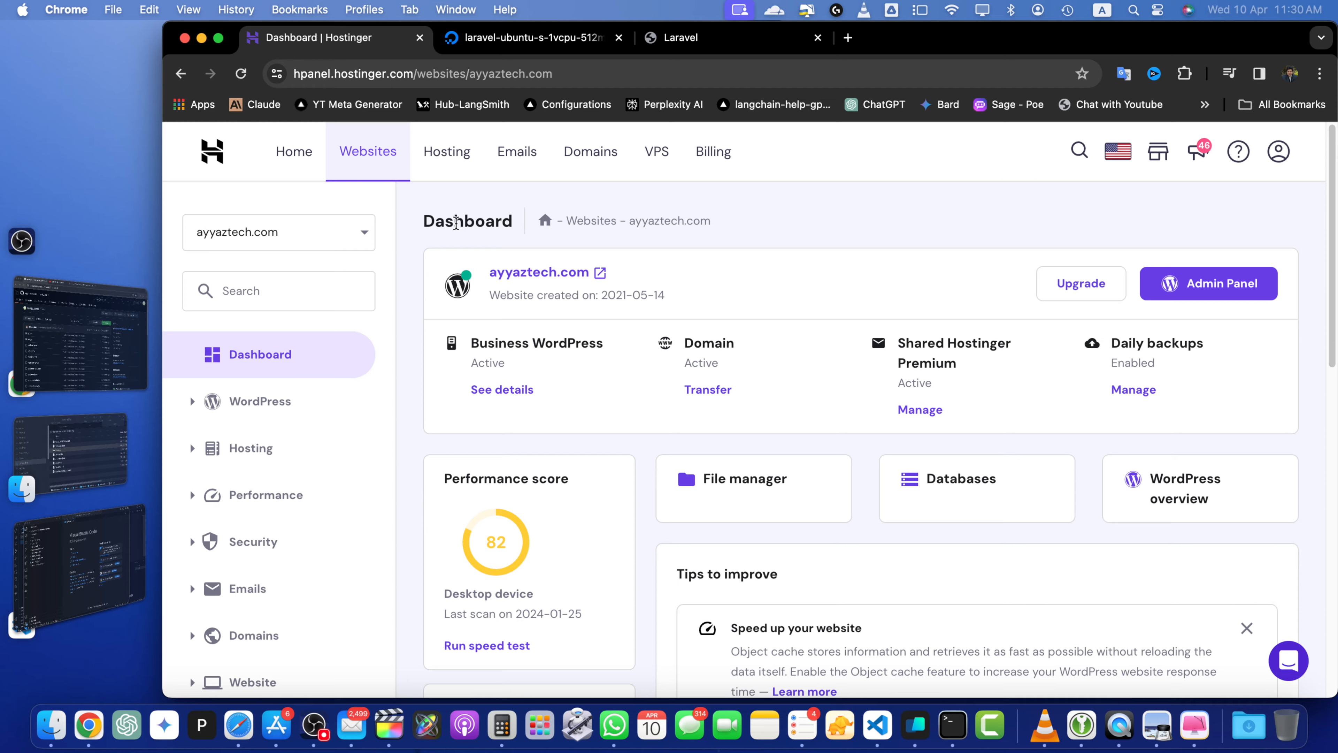
pyautogui.moveTo(277, 255)
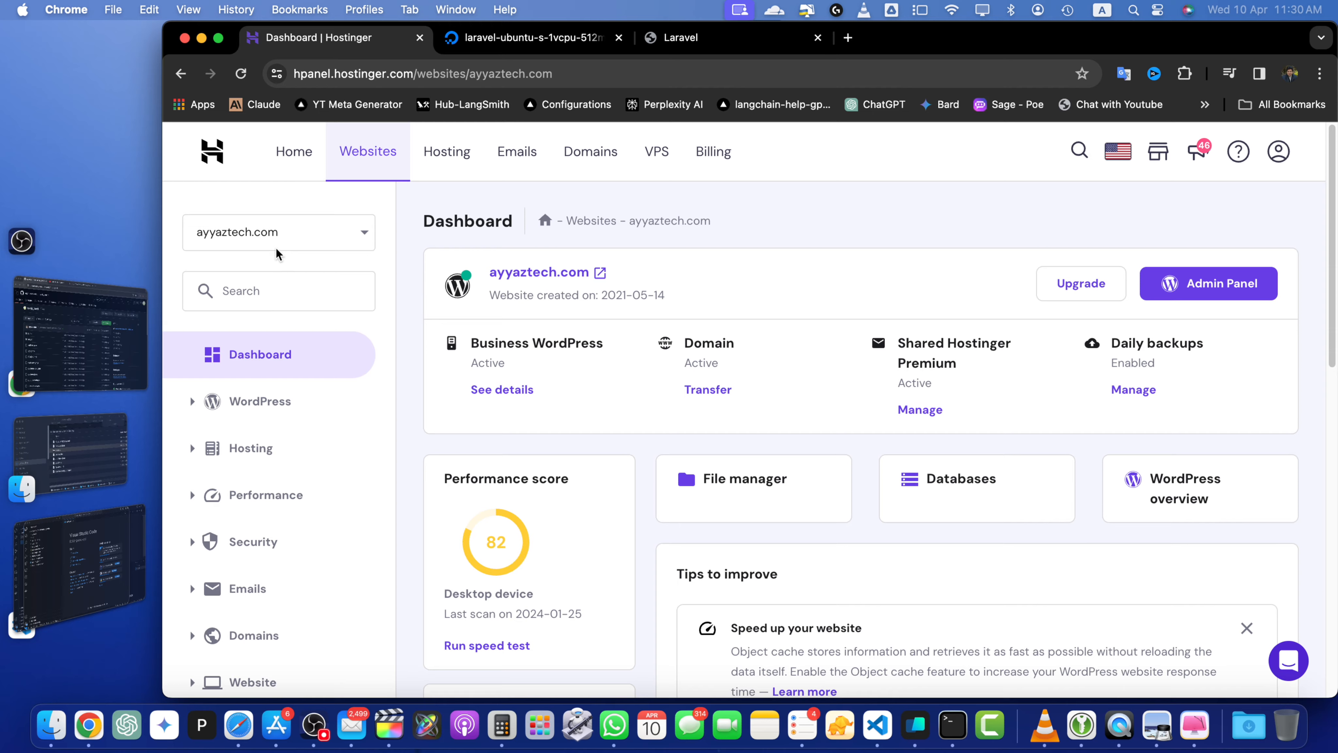
pyautogui.moveTo(501, 381)
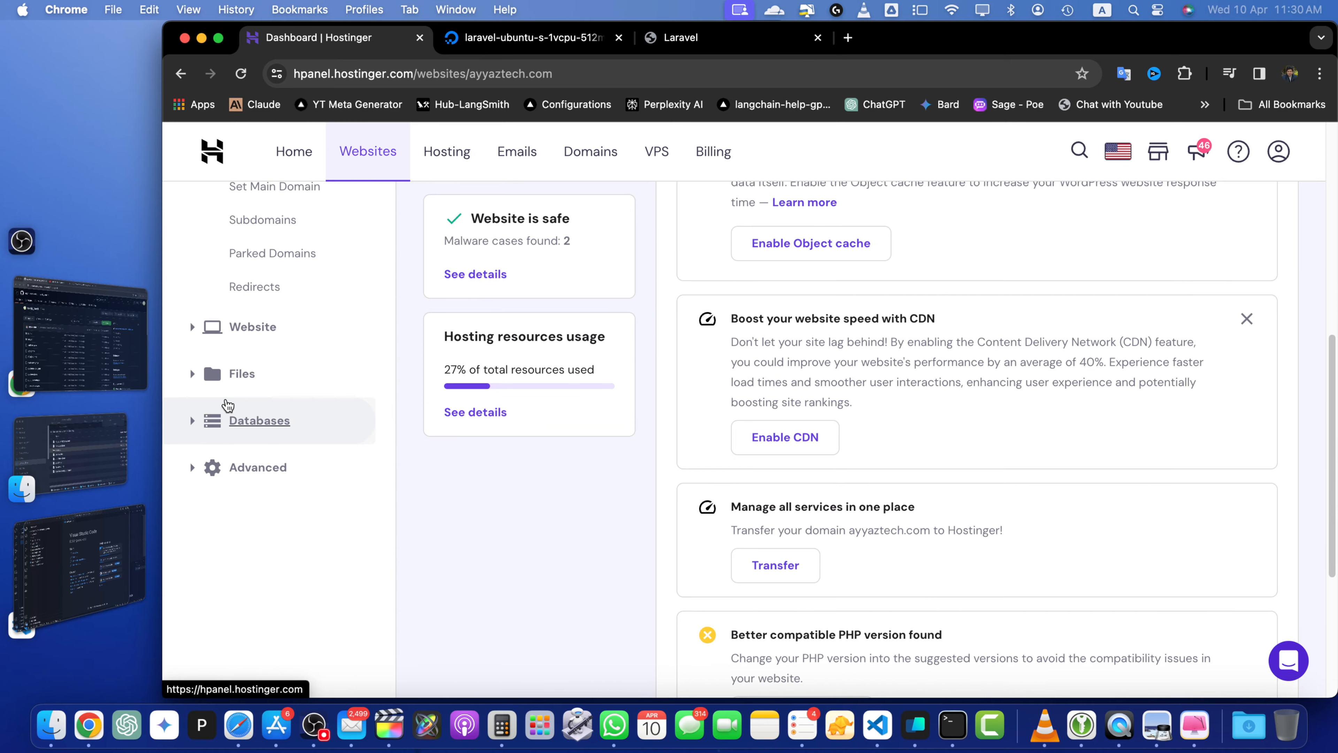
# Reach the DNS Zone Editor for ayyaztech.com via the sidebar's Advanced section.
pyautogui.click(257, 467)
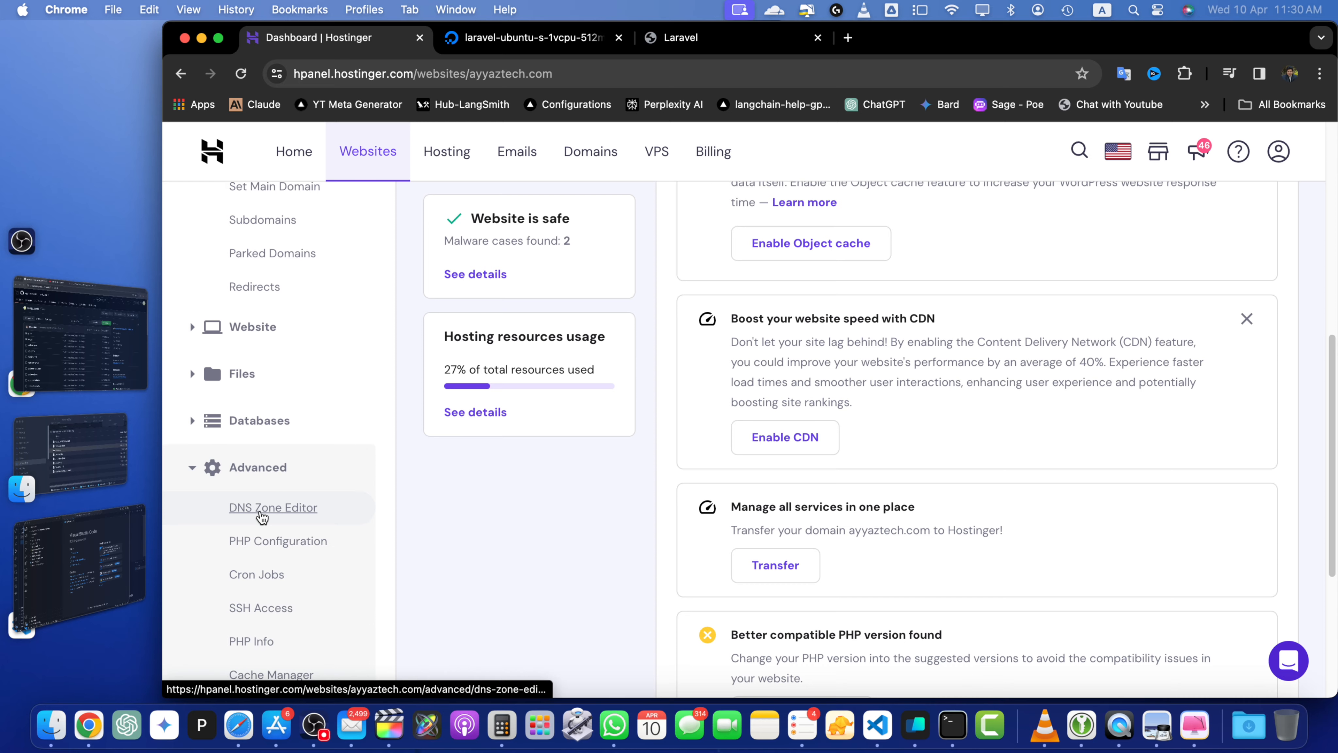
pyautogui.click(262, 508)
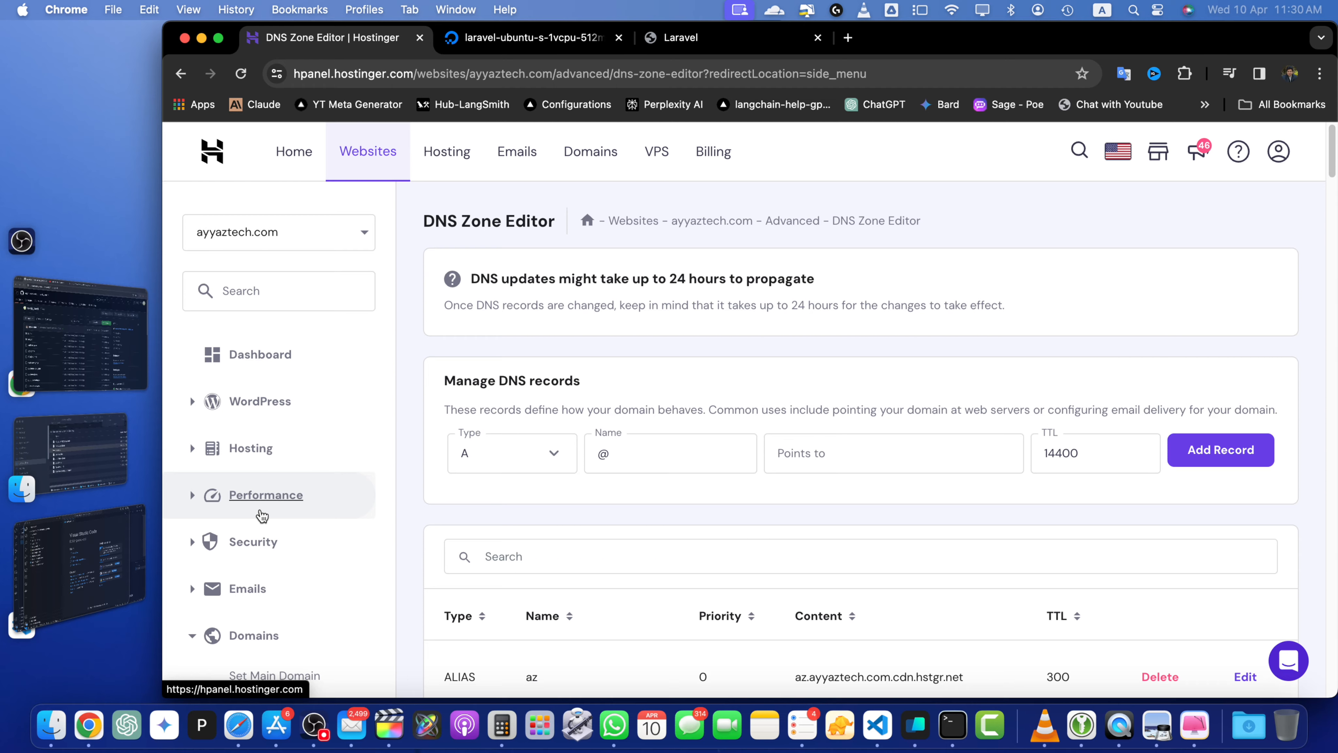
pyautogui.moveTo(344, 267)
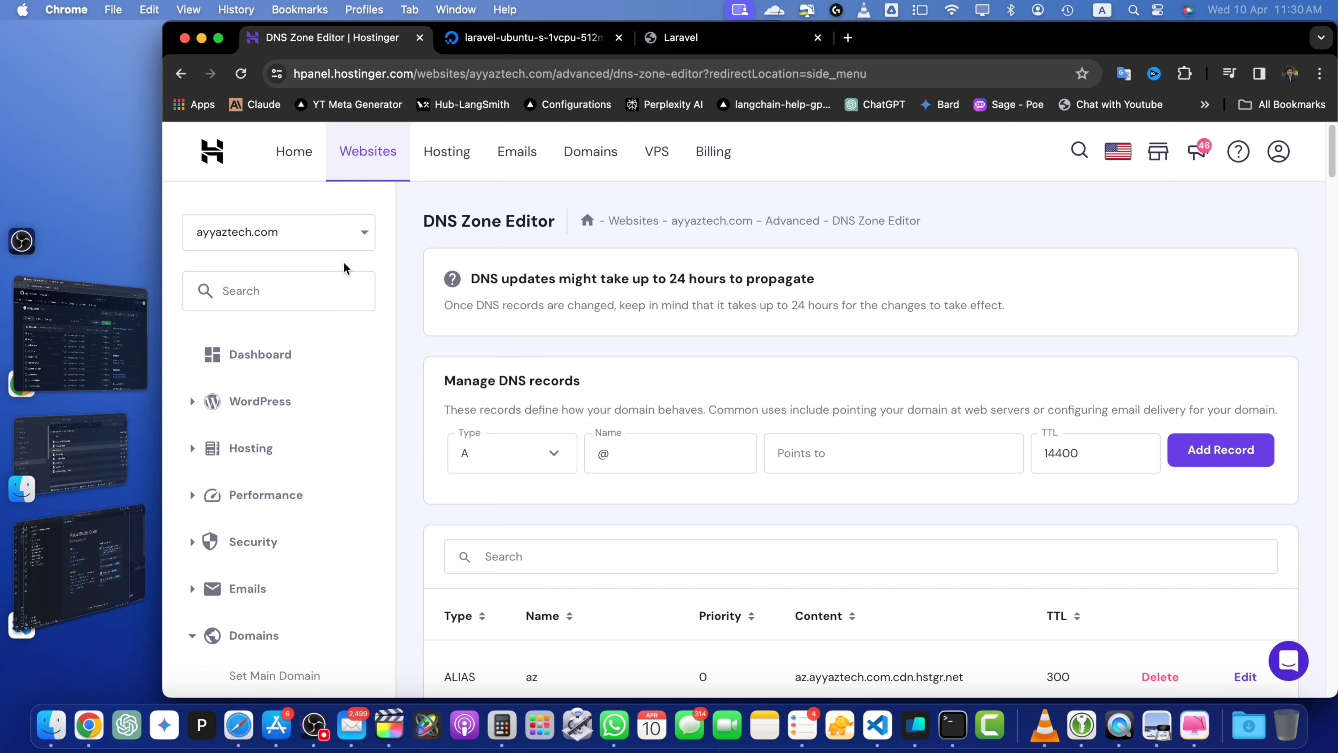
pyautogui.moveTo(762, 386)
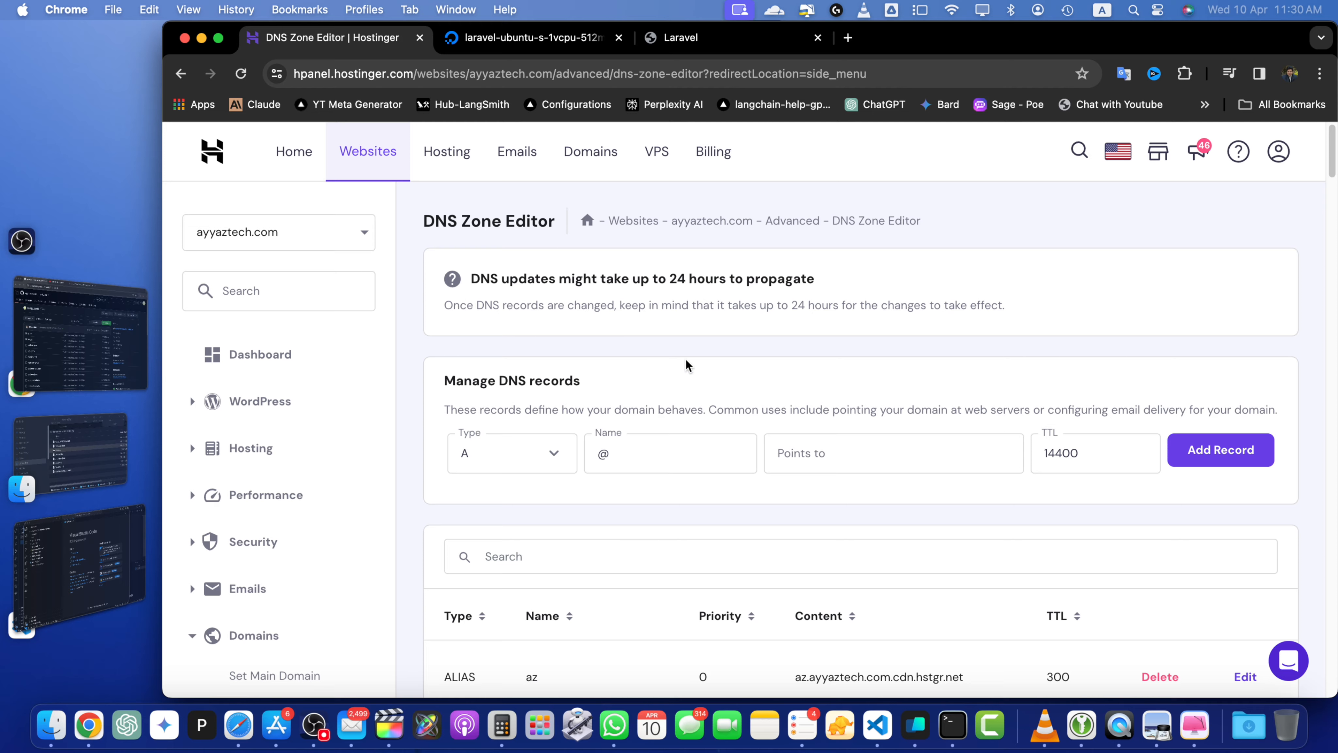
pyautogui.moveTo(864, 170)
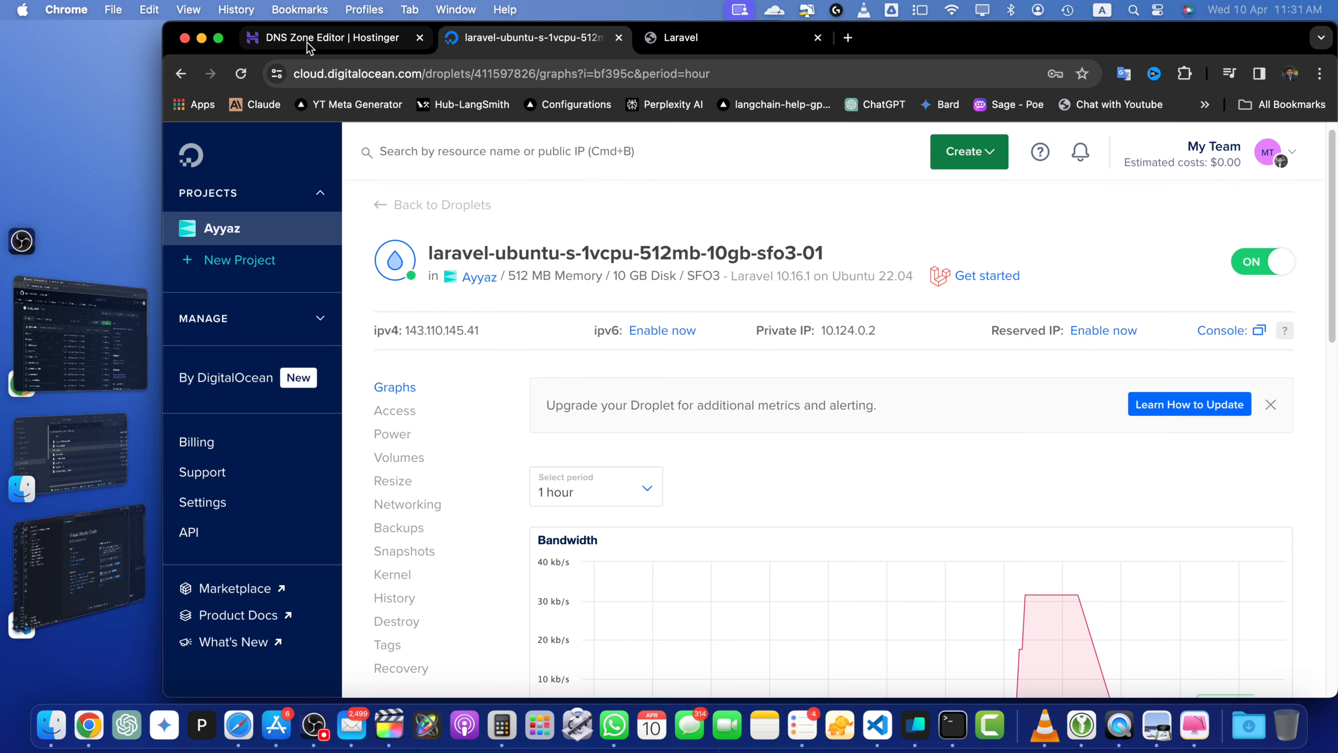
pyautogui.click(331, 37)
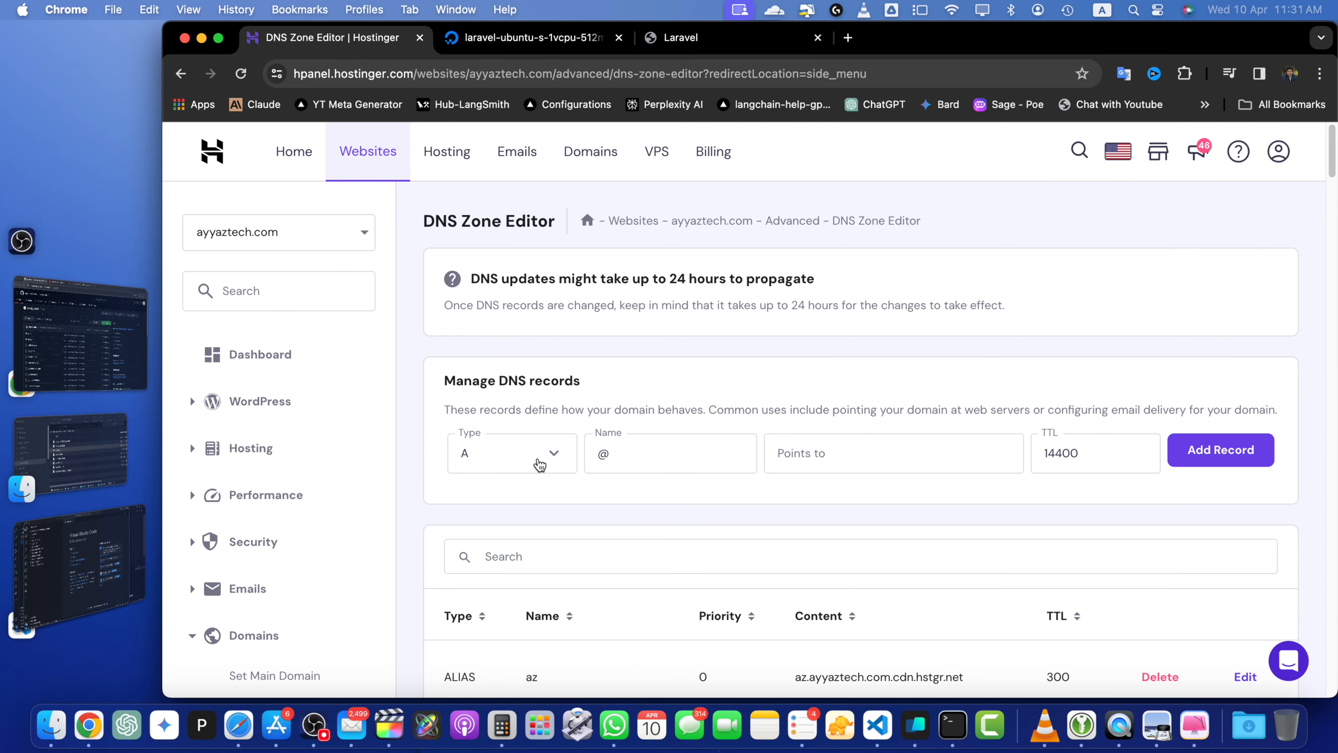
pyautogui.moveTo(495, 517)
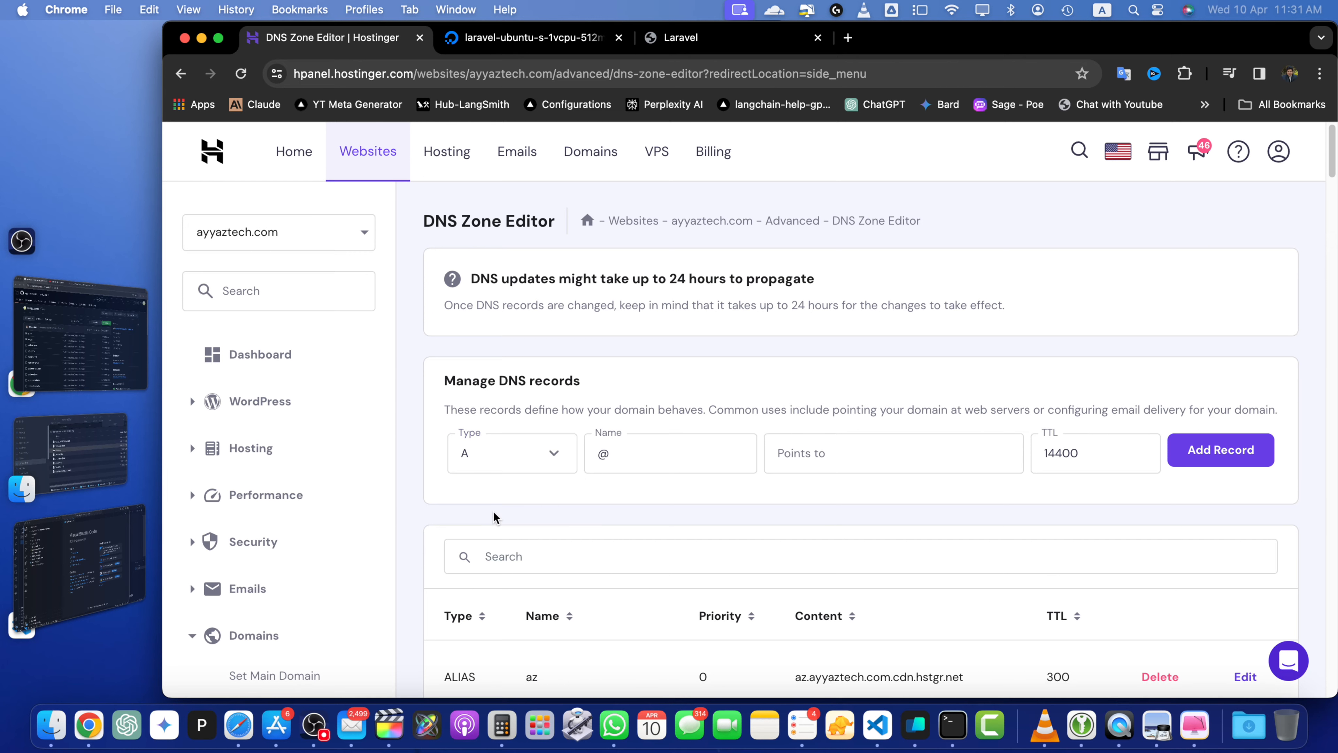
pyautogui.moveTo(729, 340)
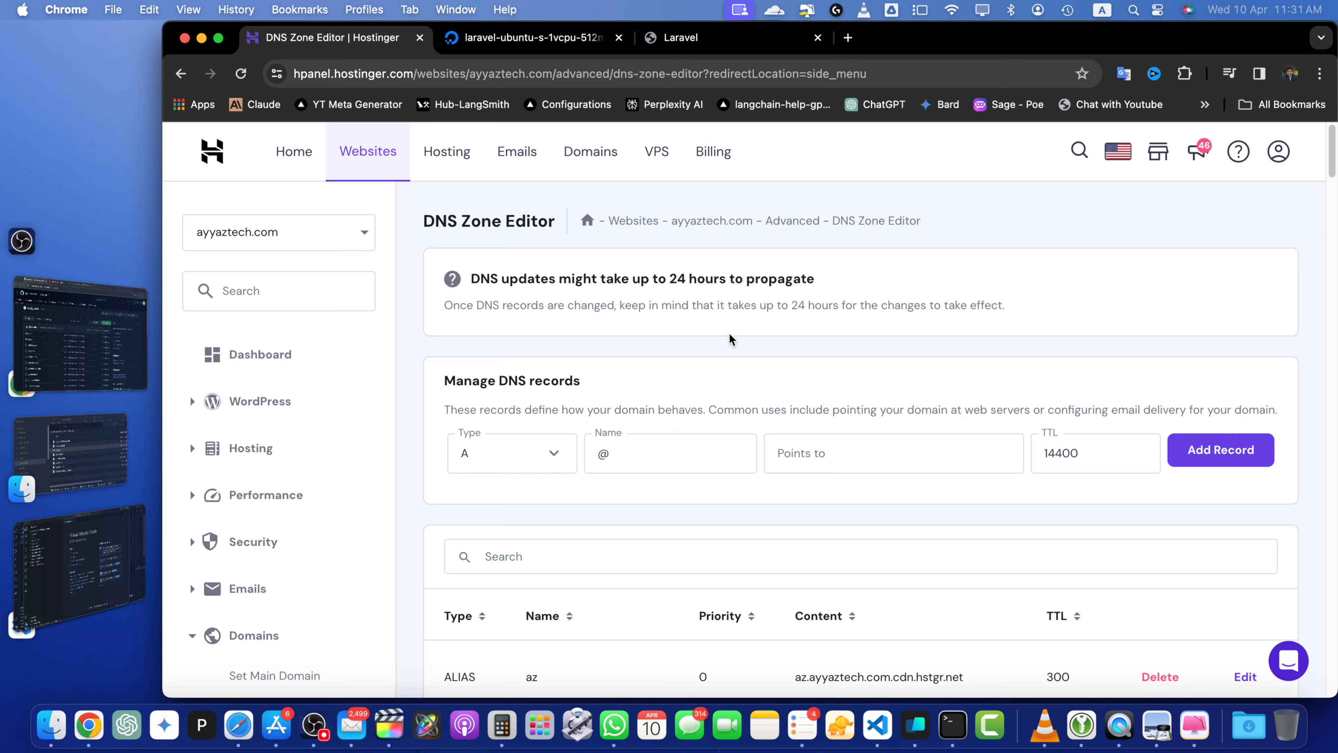
pyautogui.moveTo(793, 393)
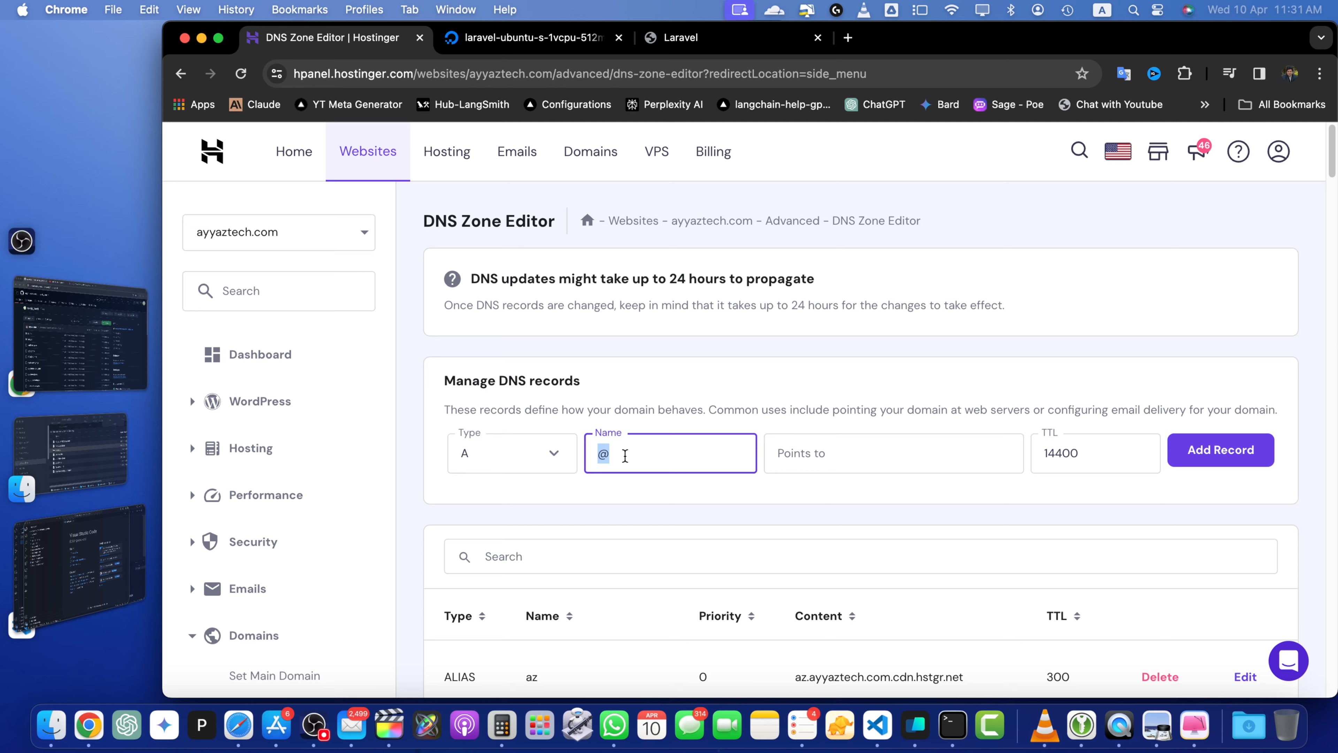
# Add an A record named digitalocean pointing to 143.110.145.41 with TTL 300.
pyautogui.write('digitalocean')
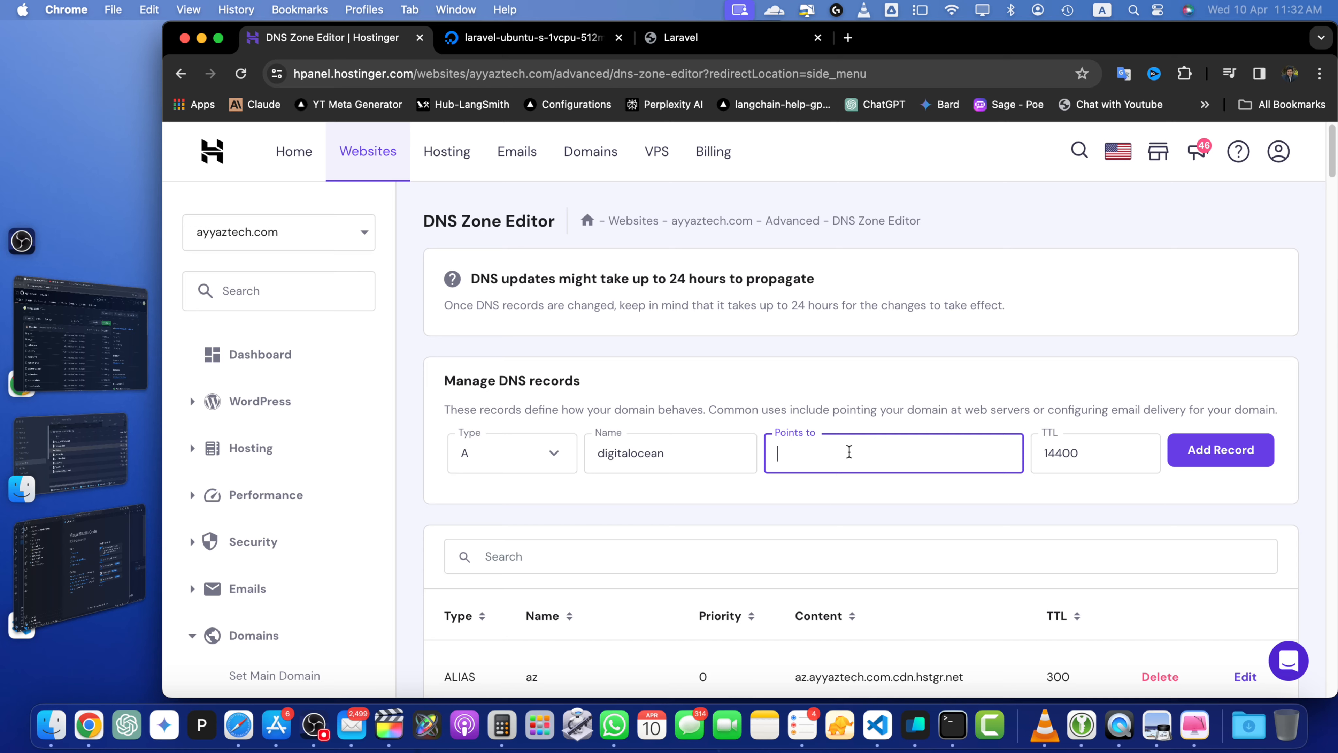
pyautogui.write('143.110.145.41')
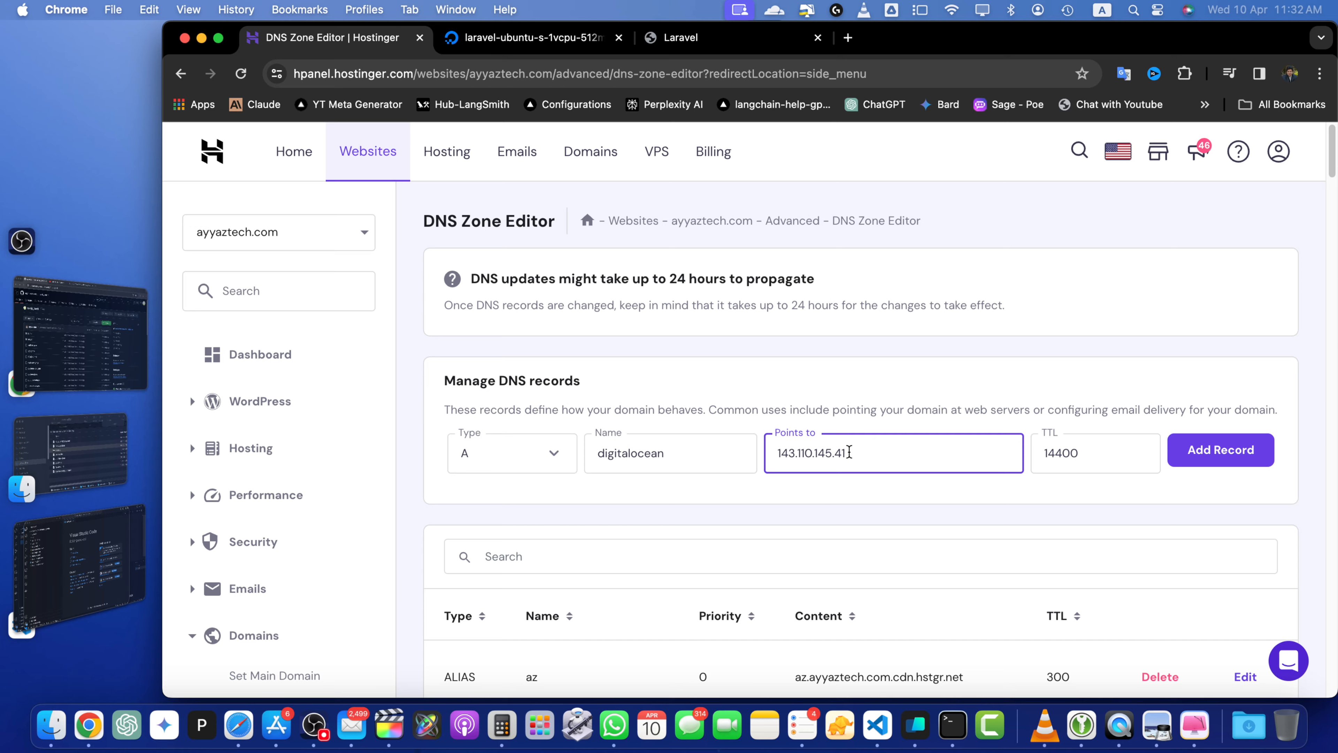
pyautogui.click(1060, 453)
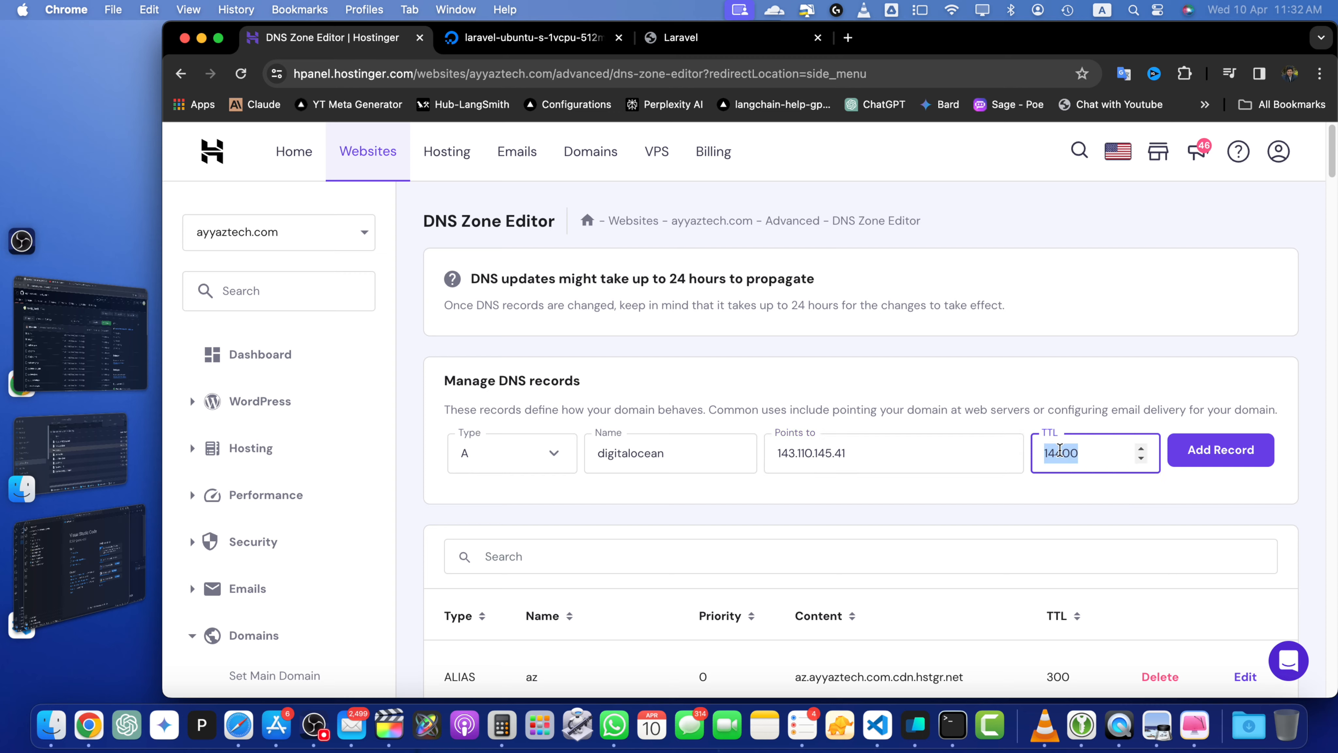
pyautogui.write('300')
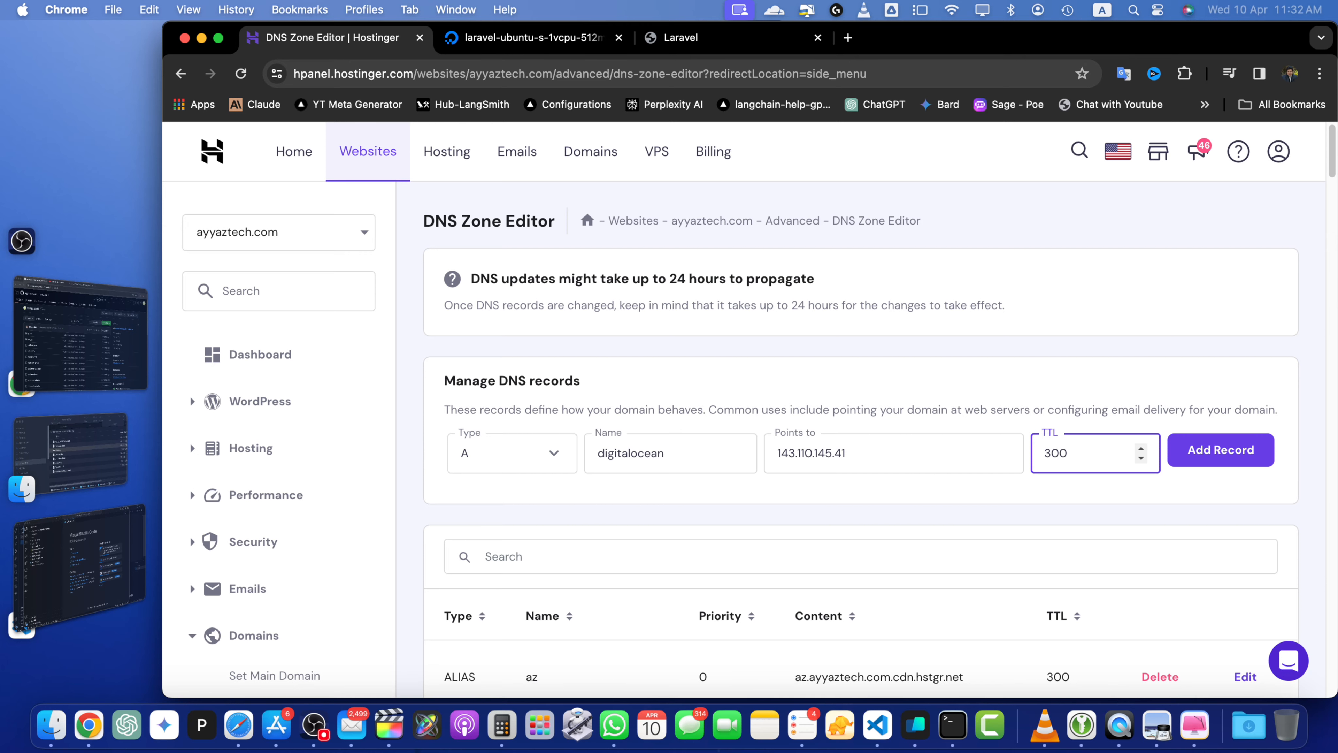
pyautogui.scroll(-3)
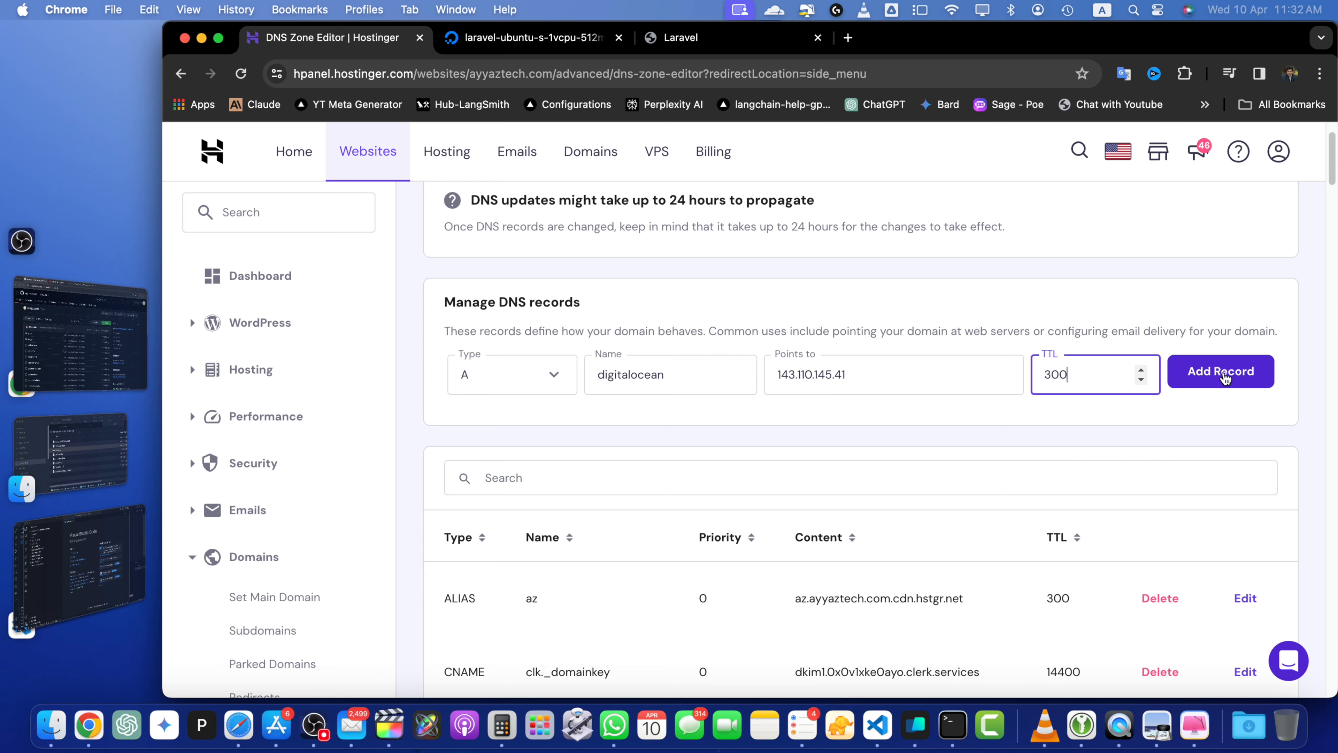
pyautogui.click(1221, 371)
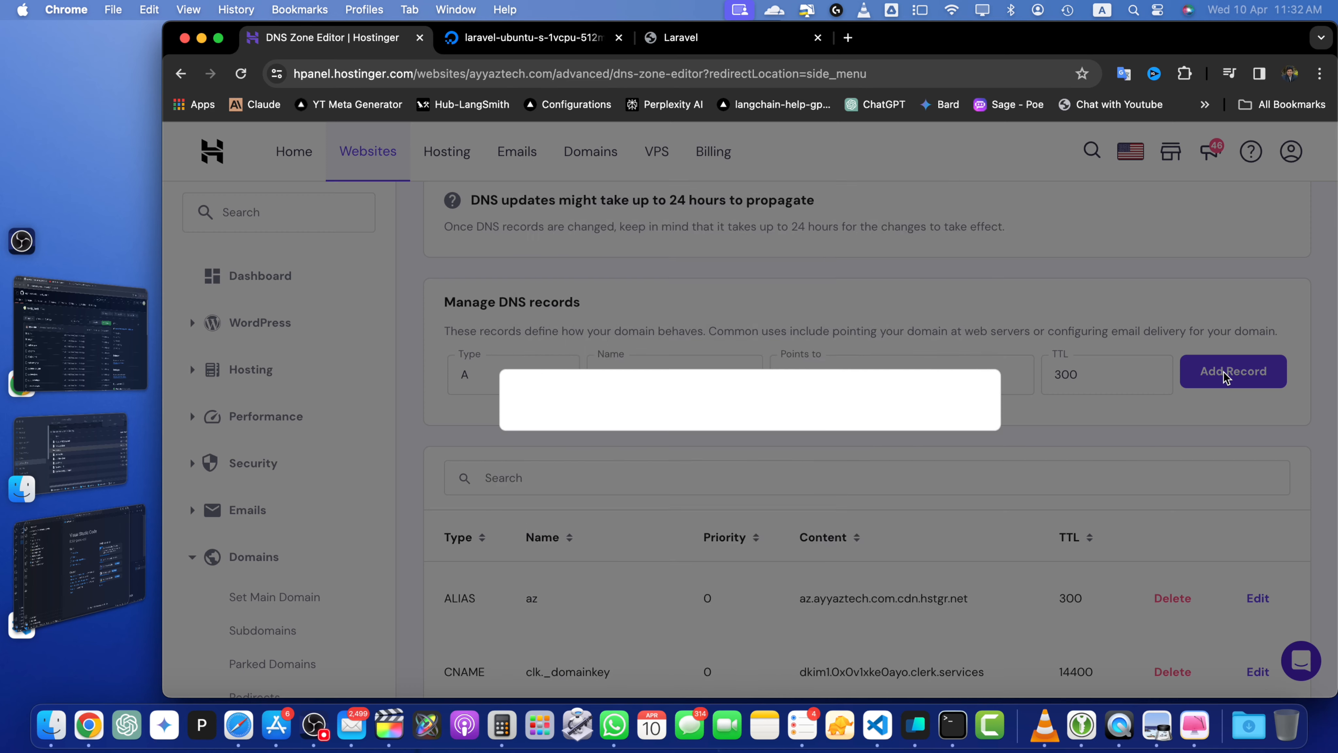
# Confirm adding digitalocean → 143.110.145.41 as an additional A record beside the existing ones.
pyautogui.click(1233, 371)
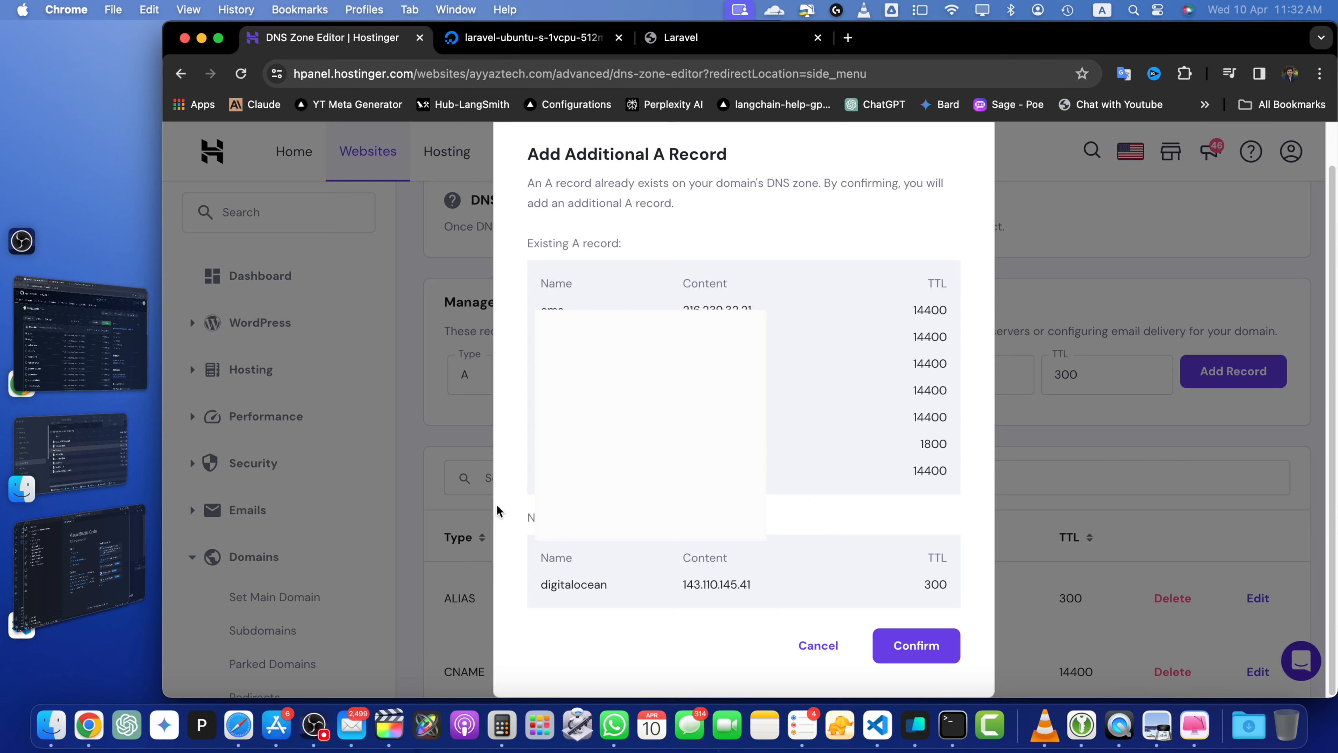
pyautogui.moveTo(783, 616)
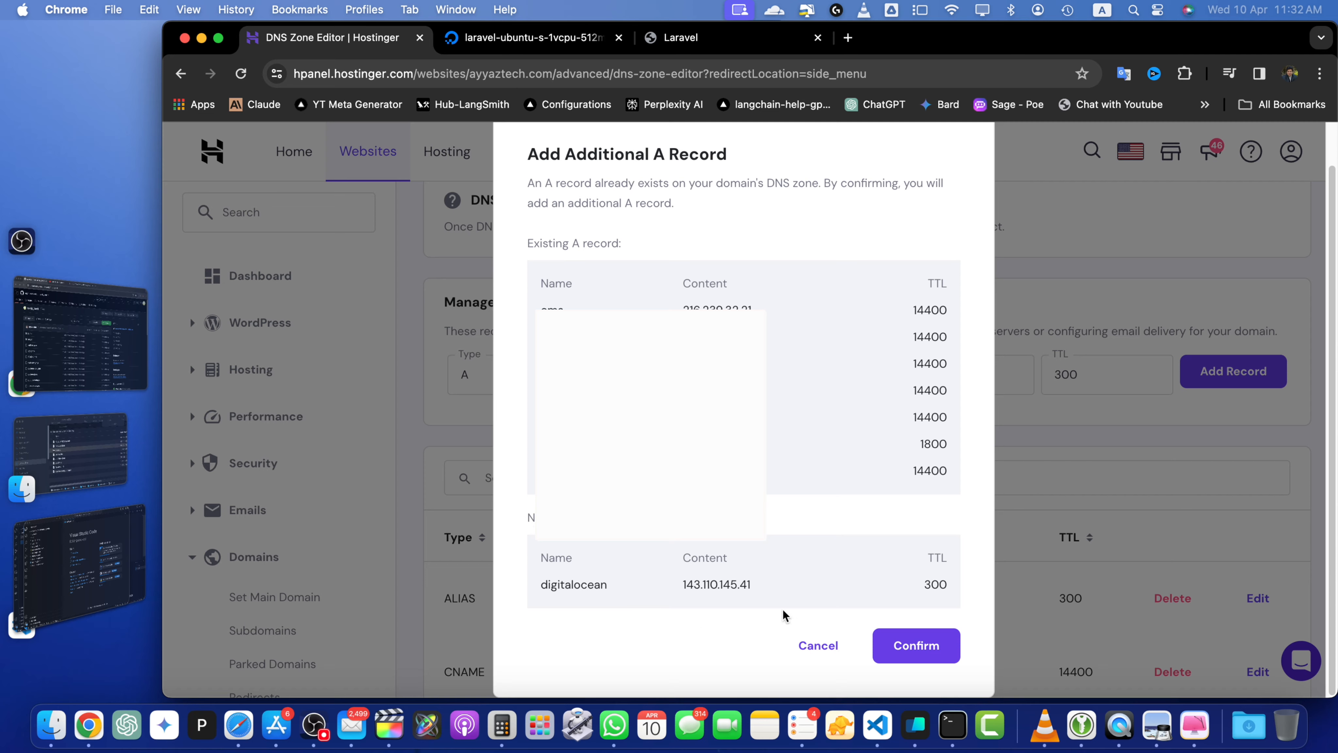
pyautogui.click(915, 645)
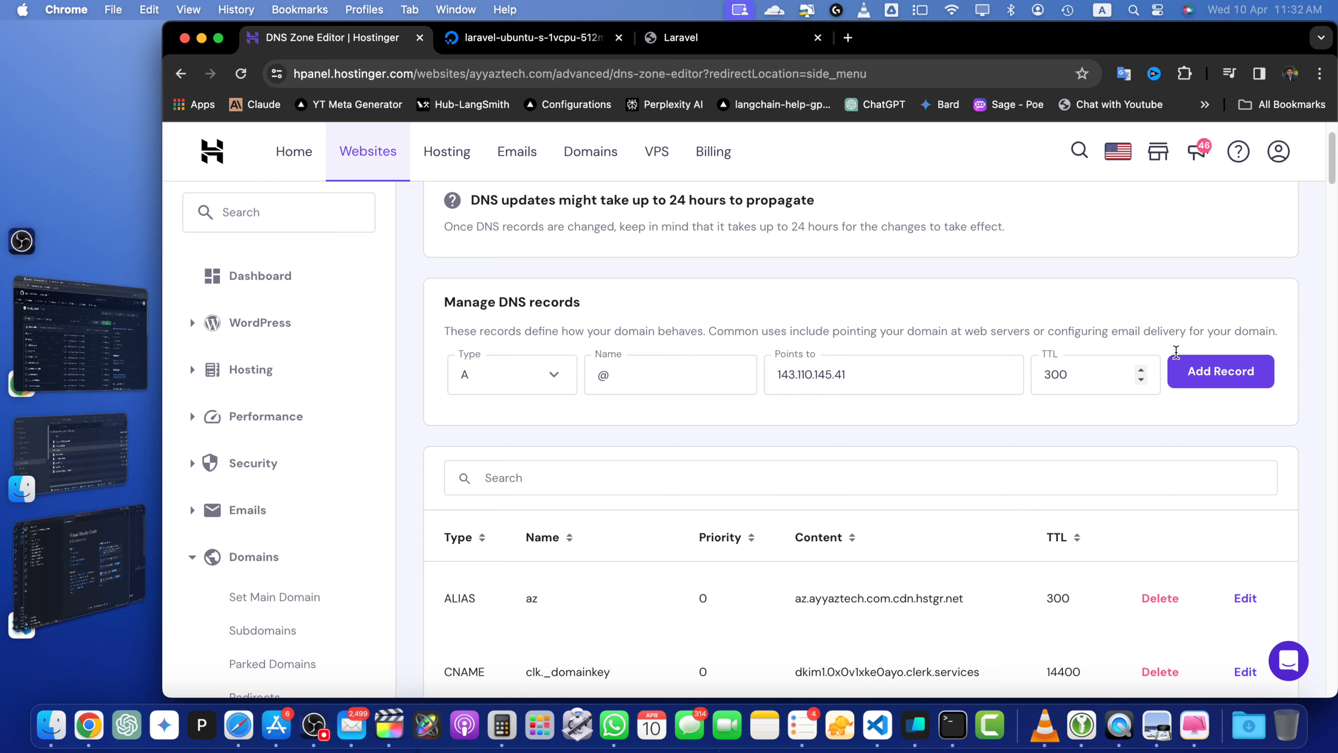
pyautogui.moveTo(513, 402)
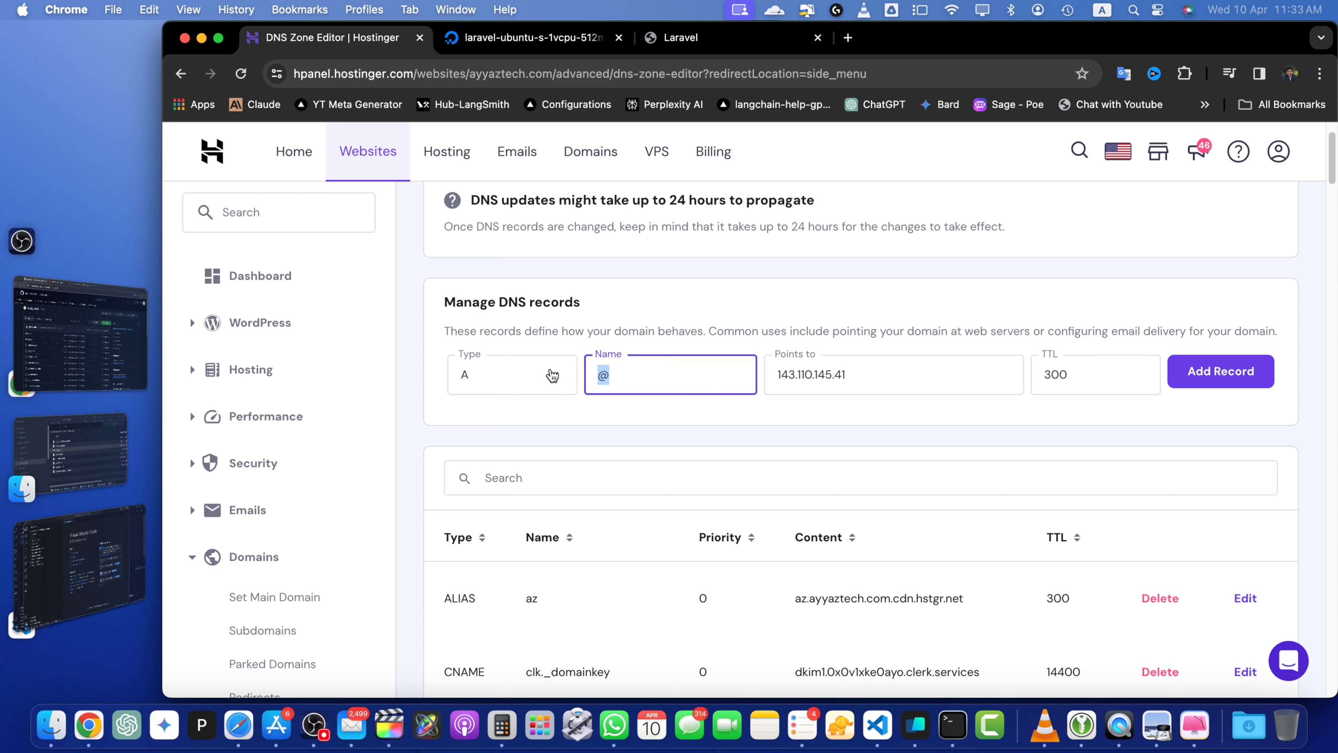
# Enter www as a record name, clear it again without adding, and start a fresh browser tab.
pyautogui.write('www')
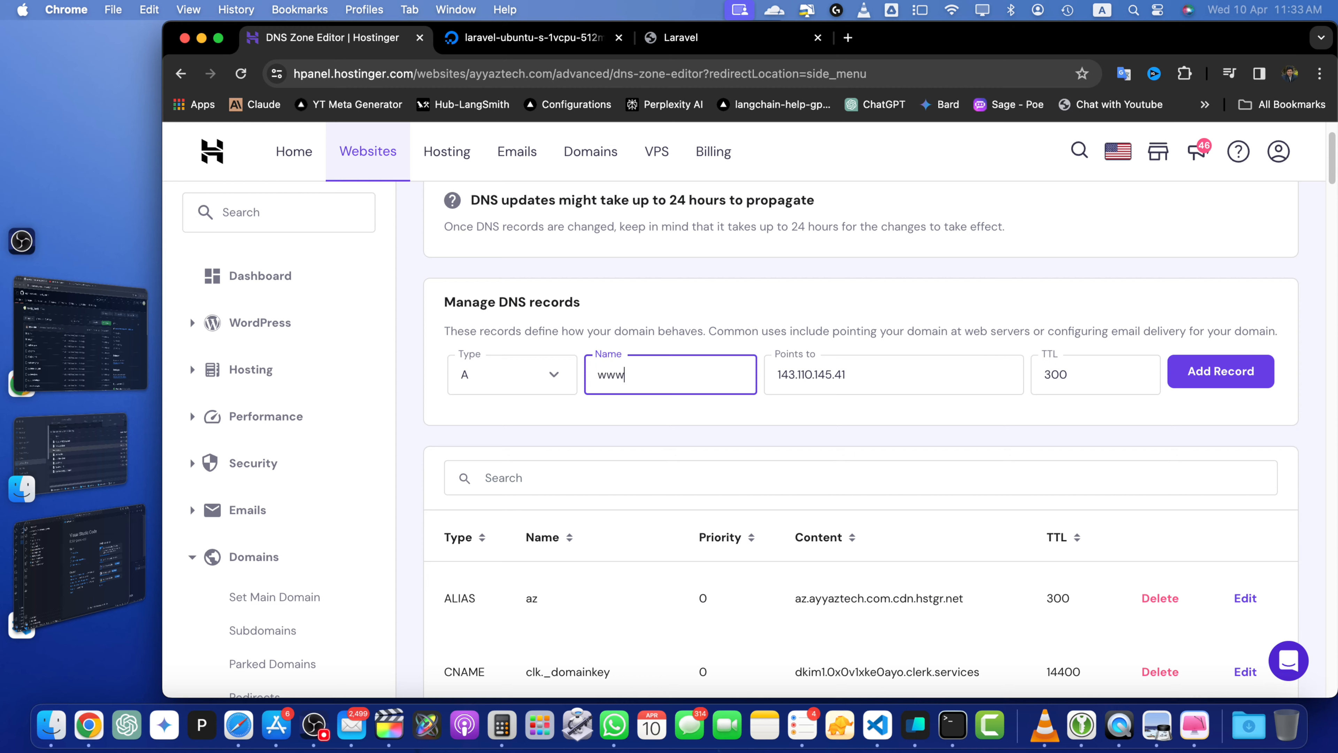
pyautogui.moveTo(718, 413)
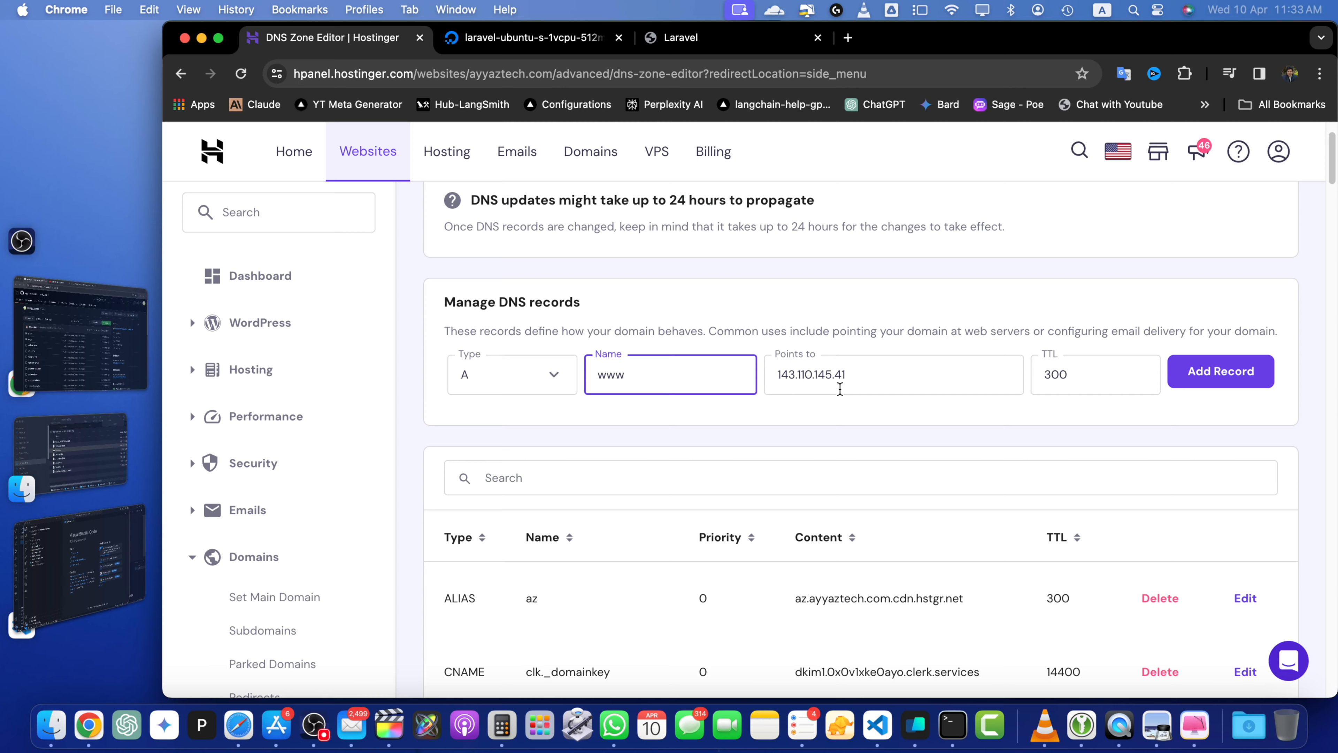
pyautogui.doubleClick(610, 375)
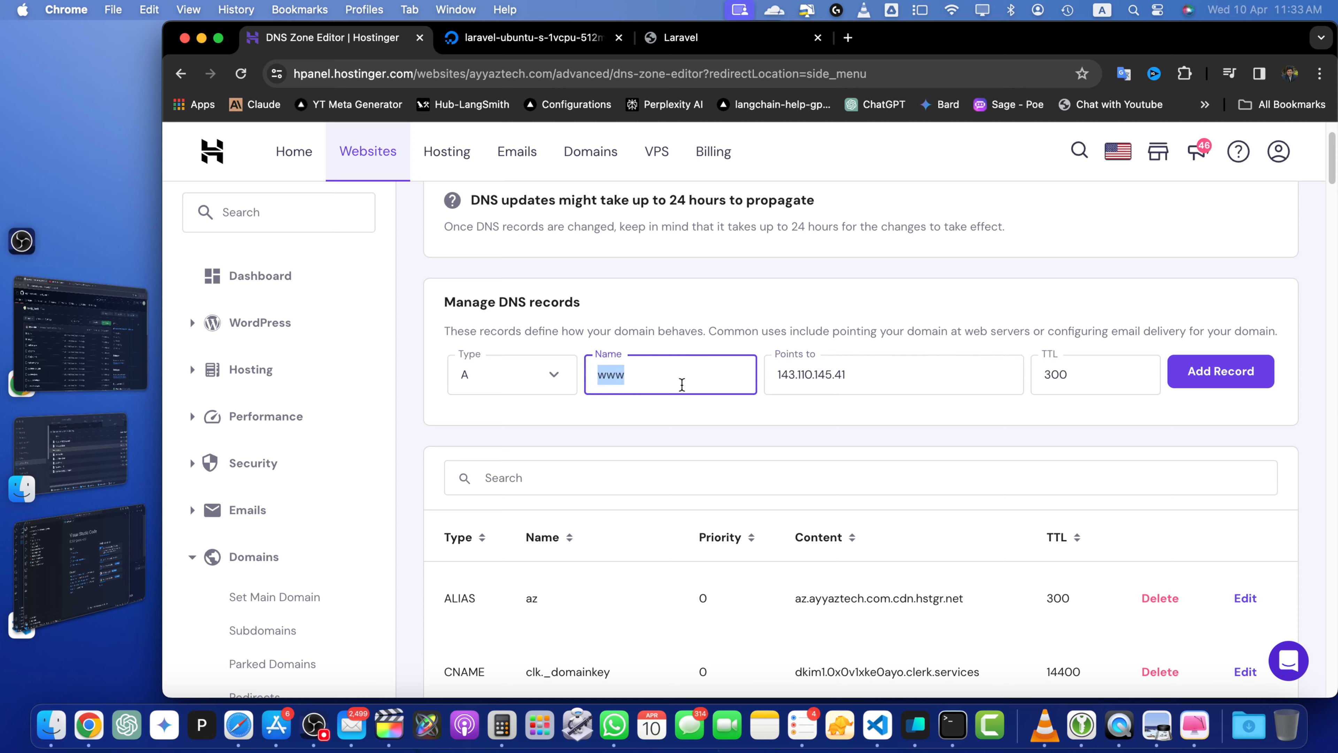
pyautogui.press('Backspace')
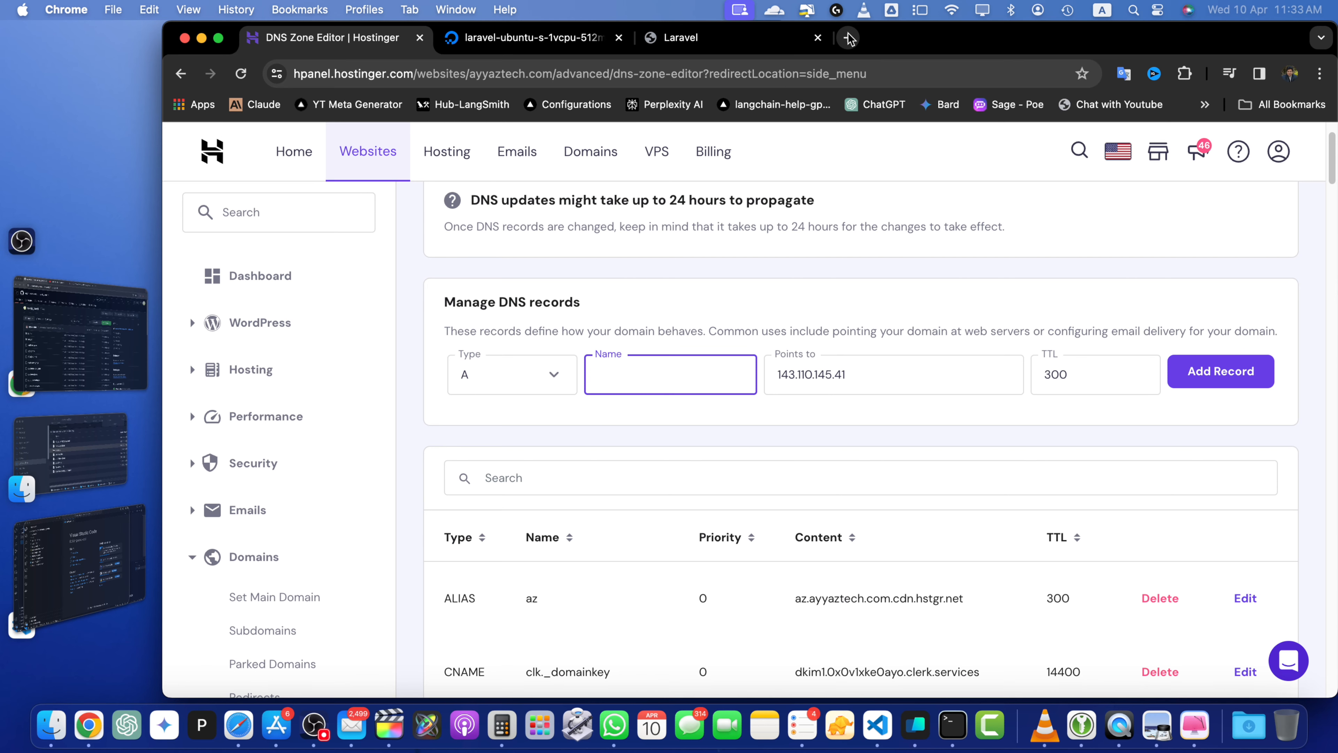
pyautogui.click(848, 38)
pyautogui.write('dnschecker.org')
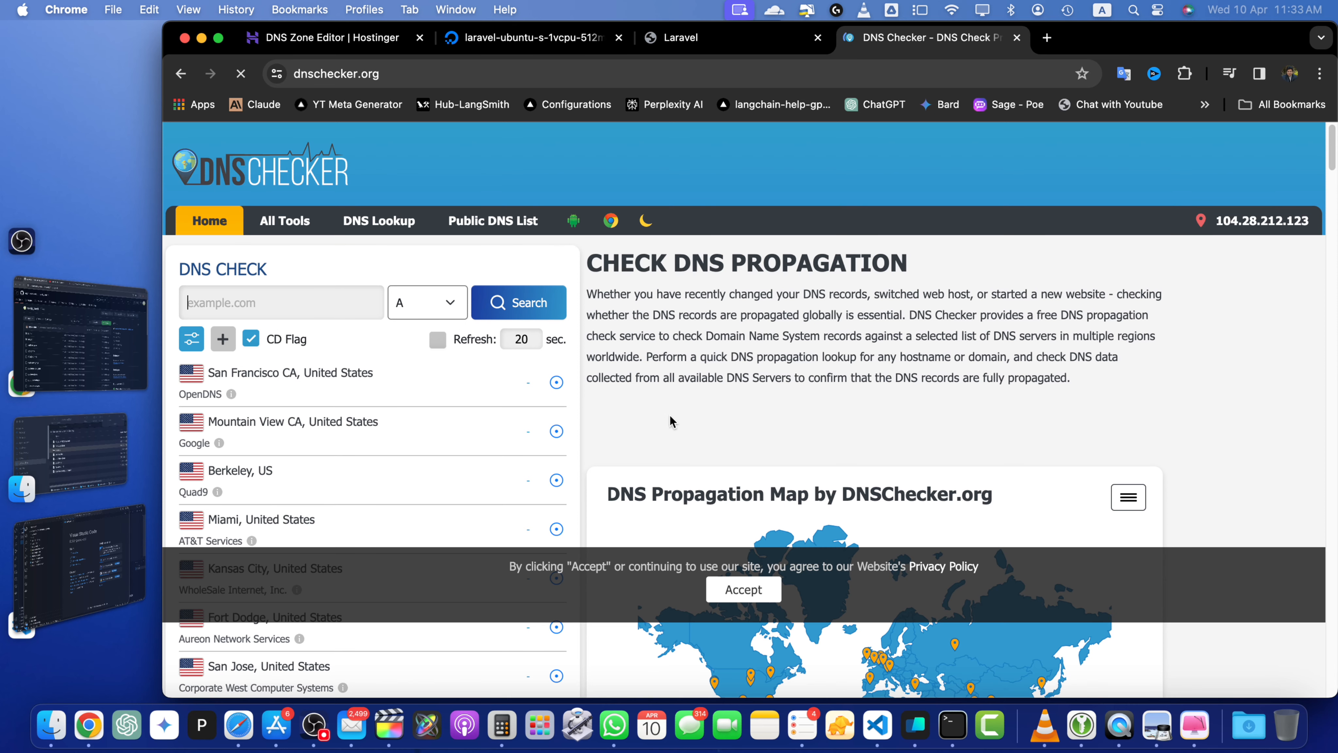
# Run a DNSChecker.org A-record propagation search for digitalocean.ayyaztech.com.
pyautogui.click(743, 590)
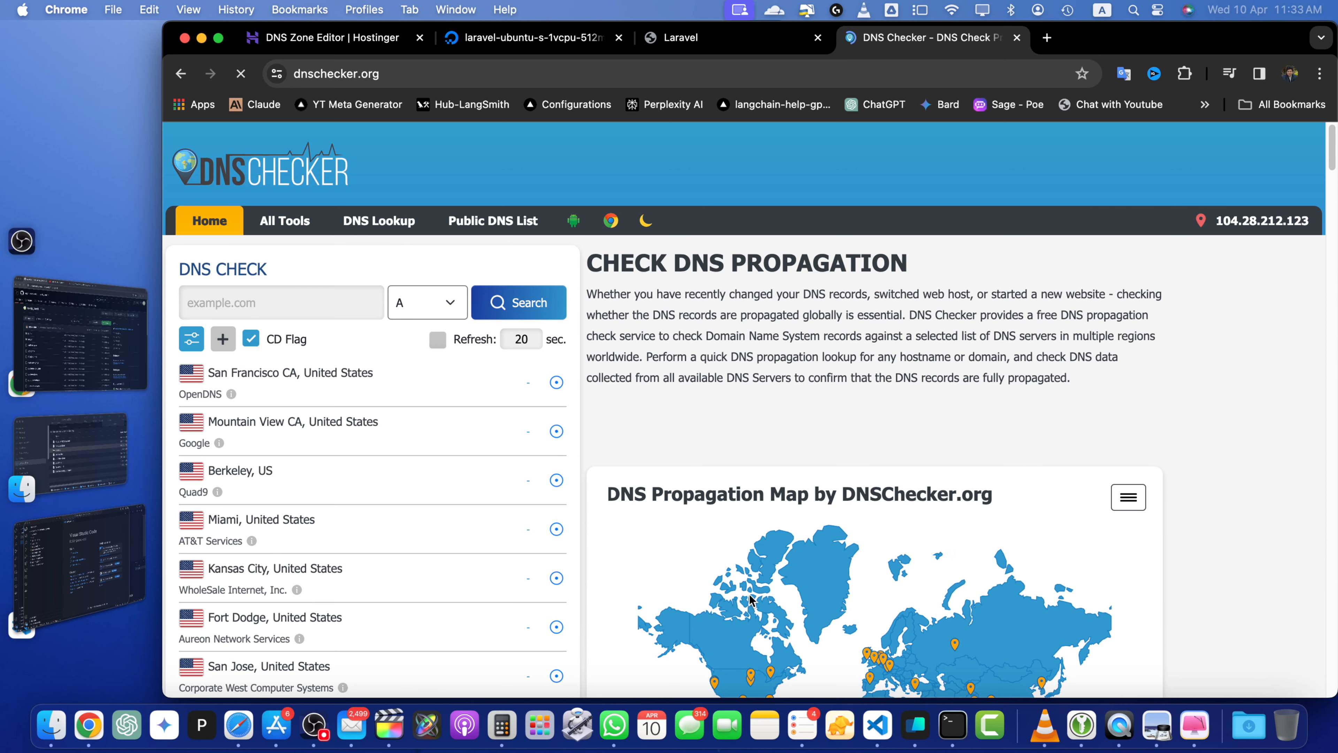
pyautogui.click(273, 302)
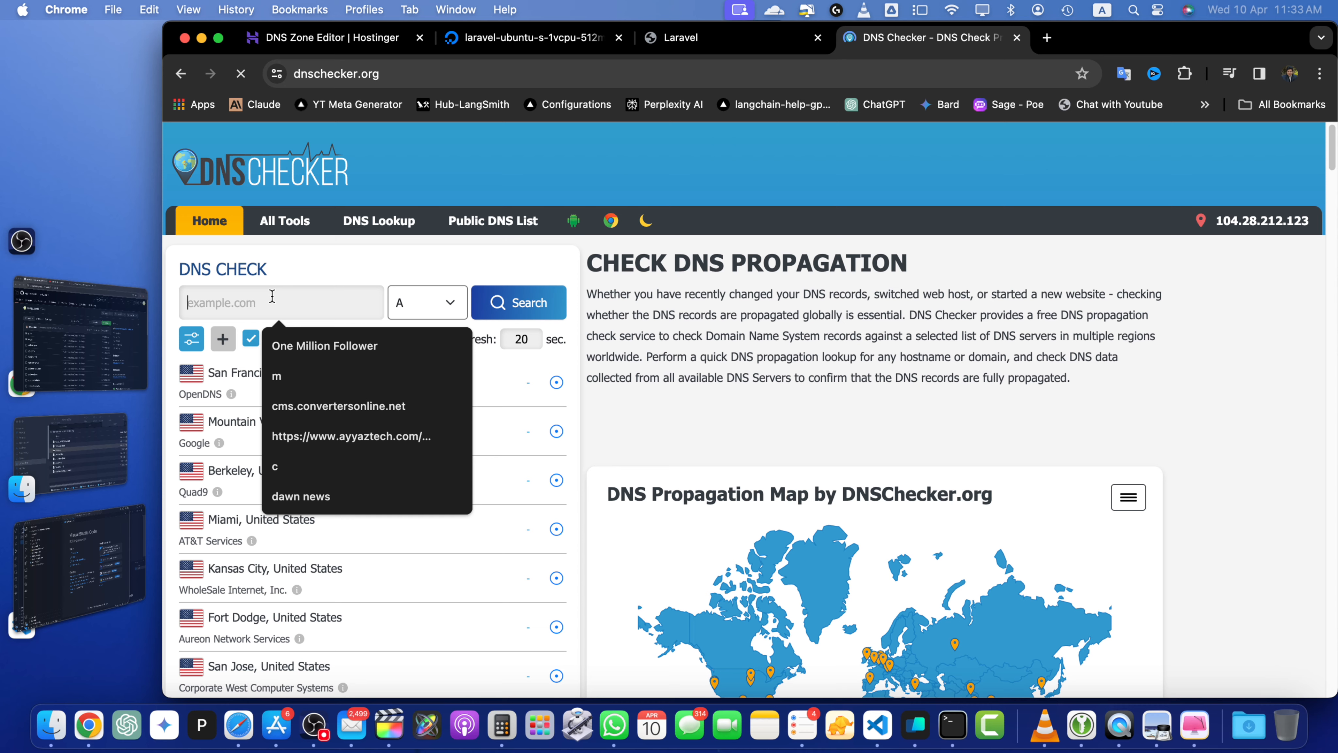
pyautogui.write('digital')
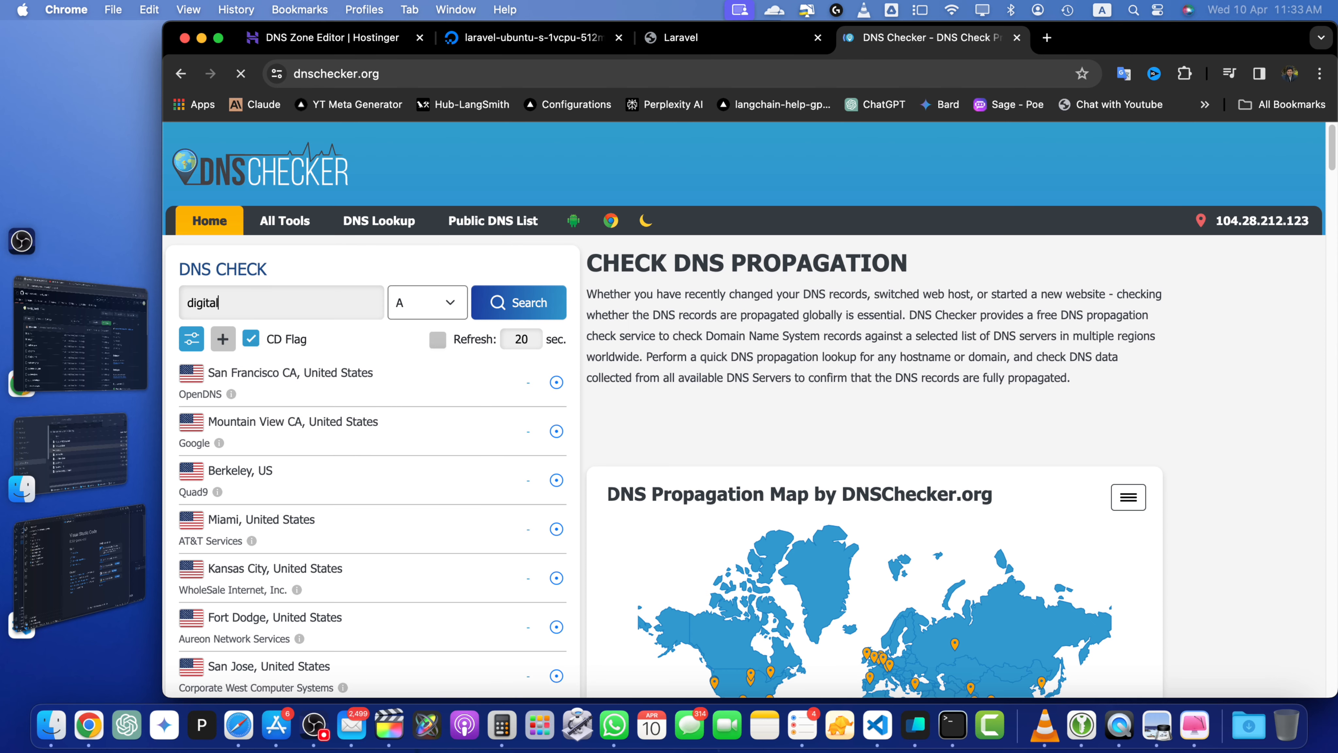
pyautogui.write('ocean.ayyaztech.com')
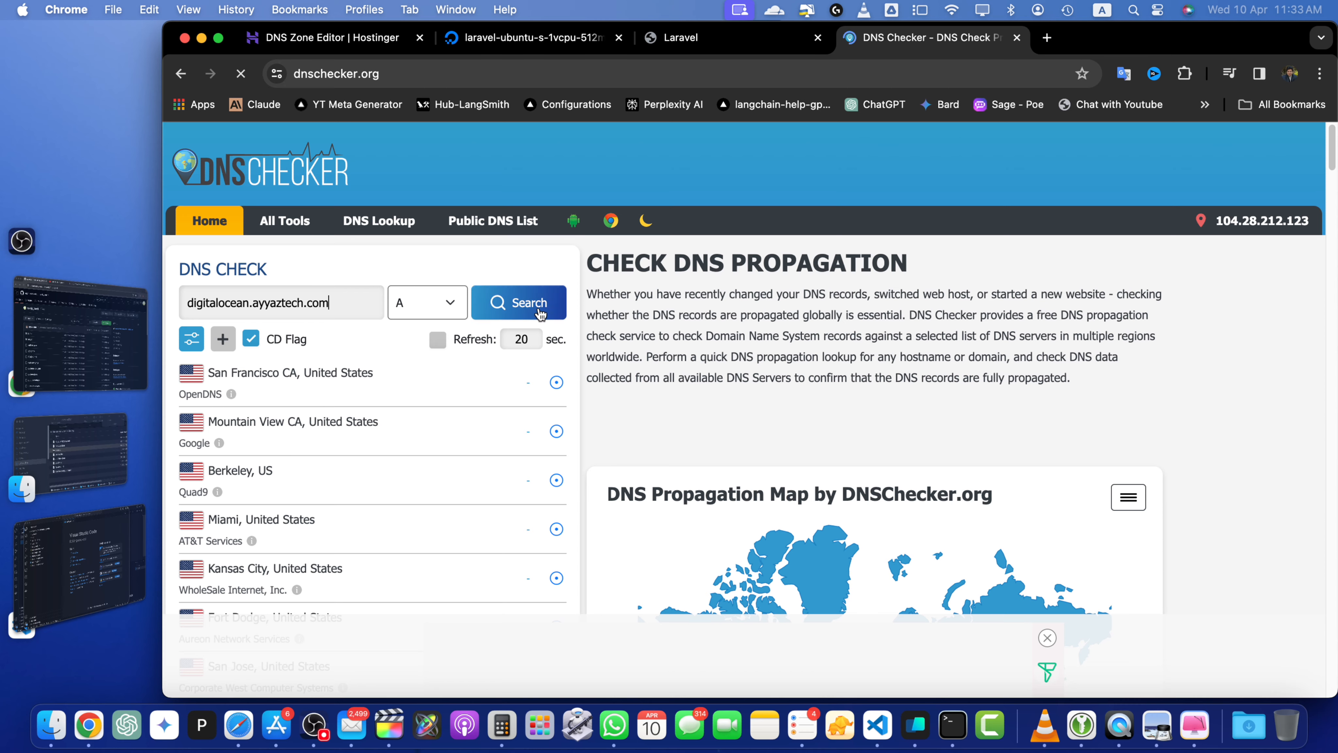
pyautogui.click(519, 301)
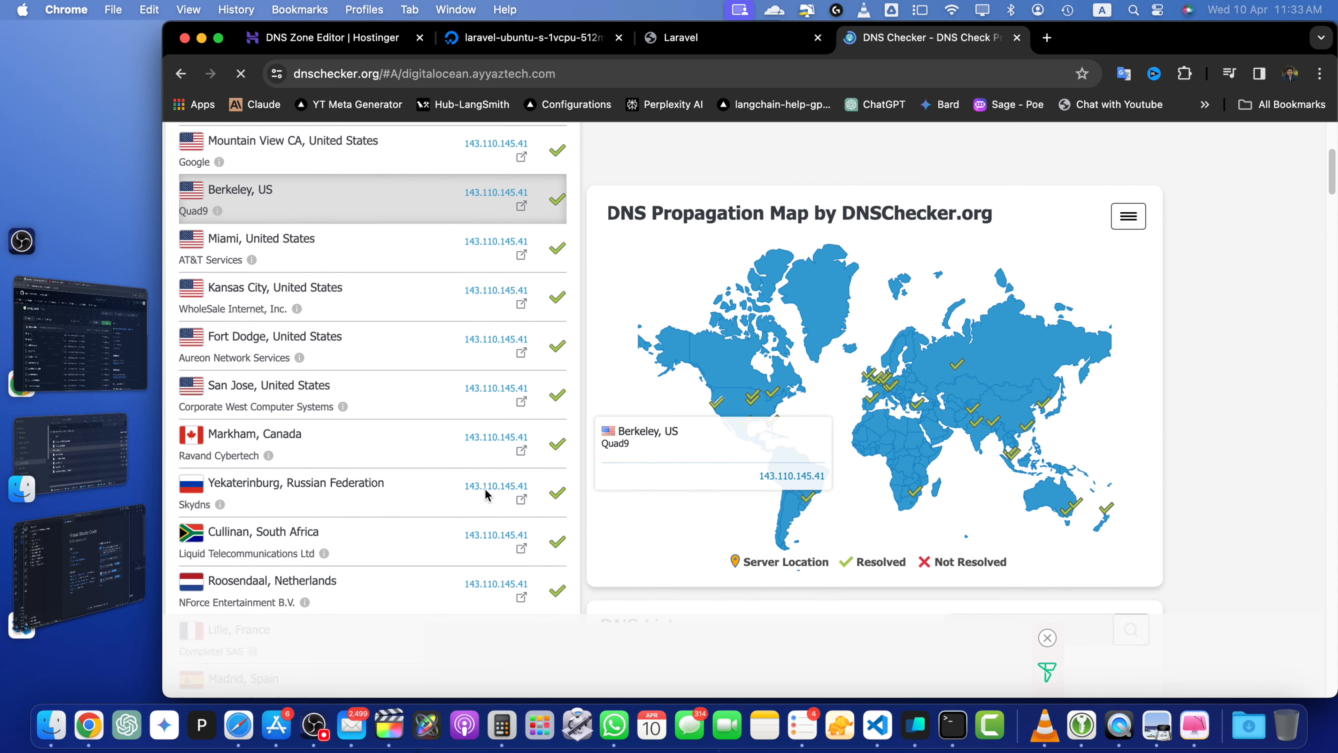
pyautogui.scroll(-3)
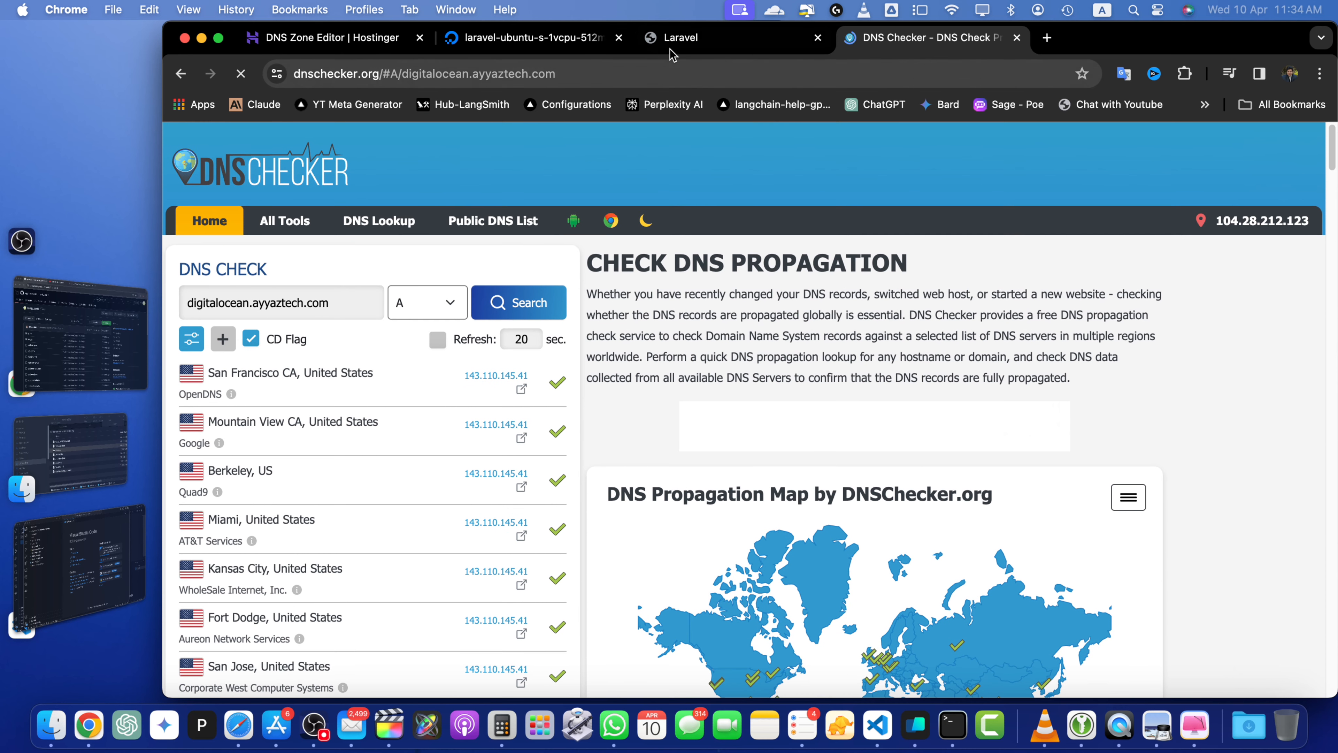
# Compare the worldwide results against the droplet IP 143.110.145.41 from the DigitalOcean tab.
pyautogui.click(537, 37)
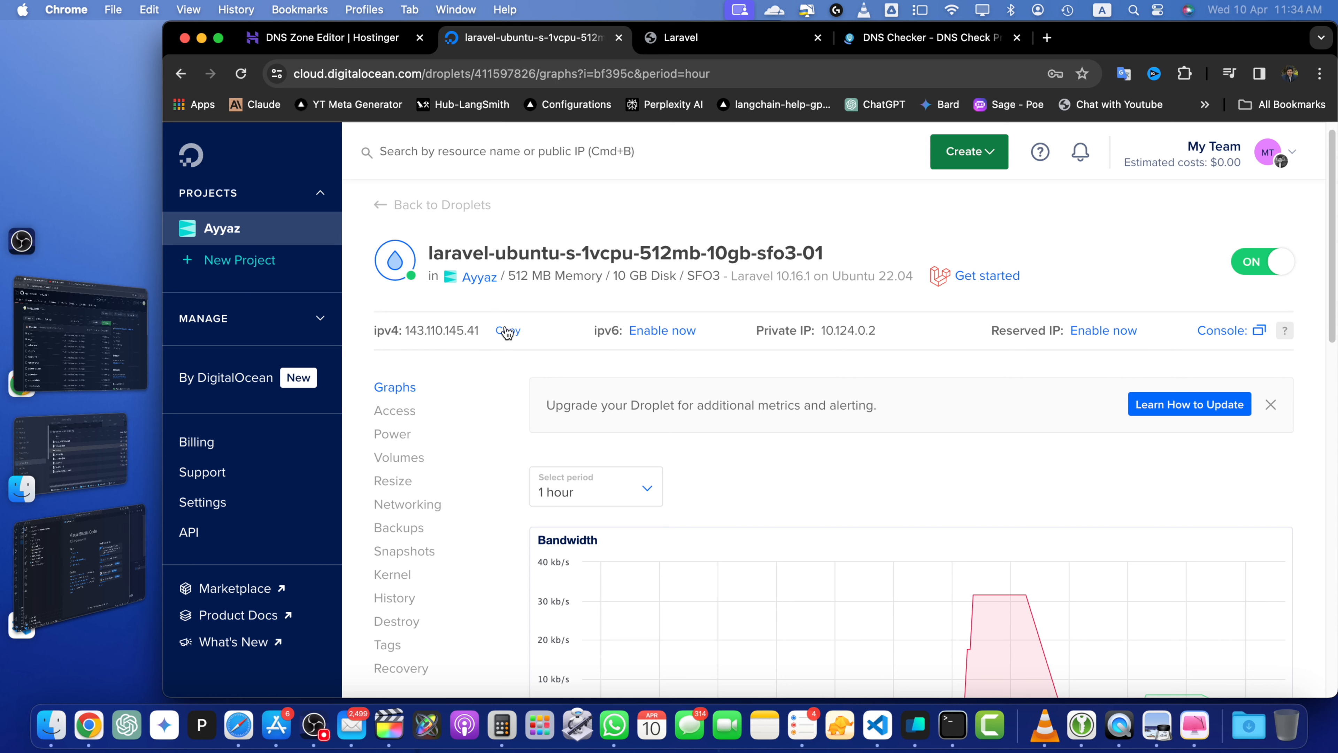
pyautogui.click(909, 38)
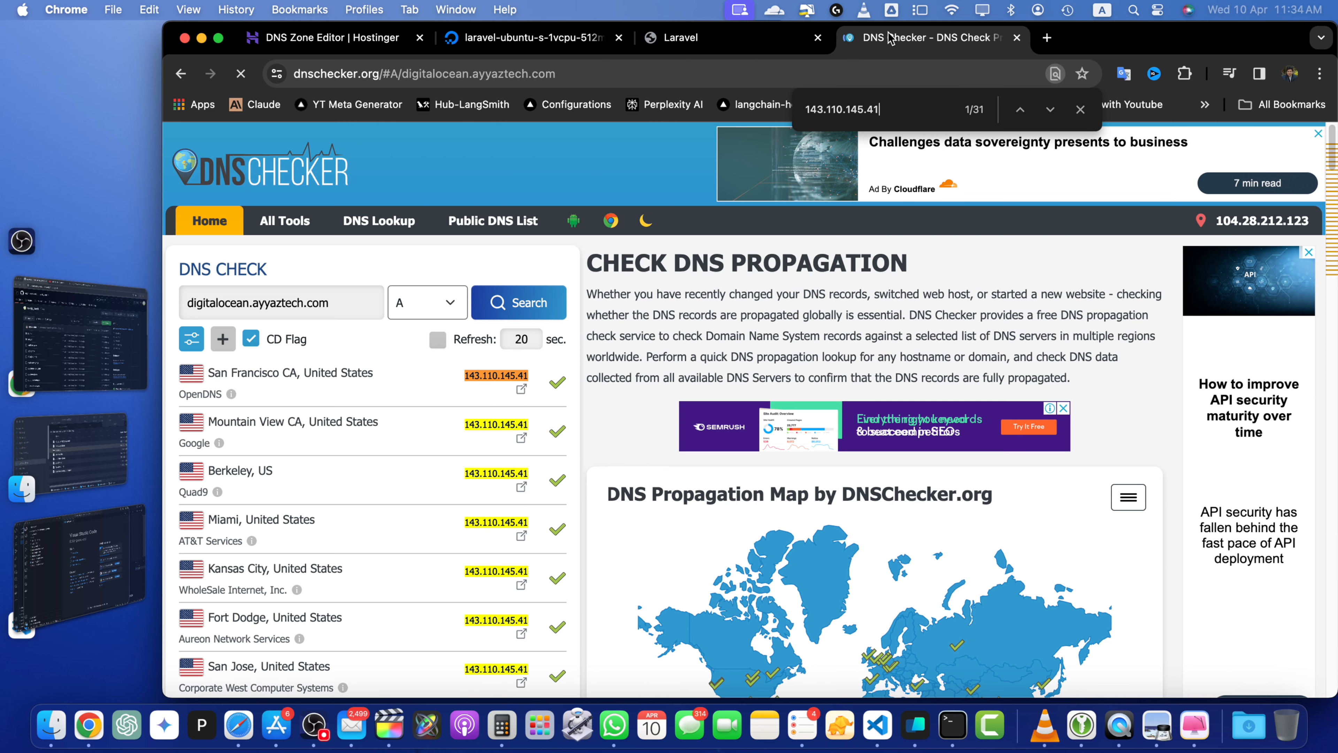
pyautogui.scroll(-3)
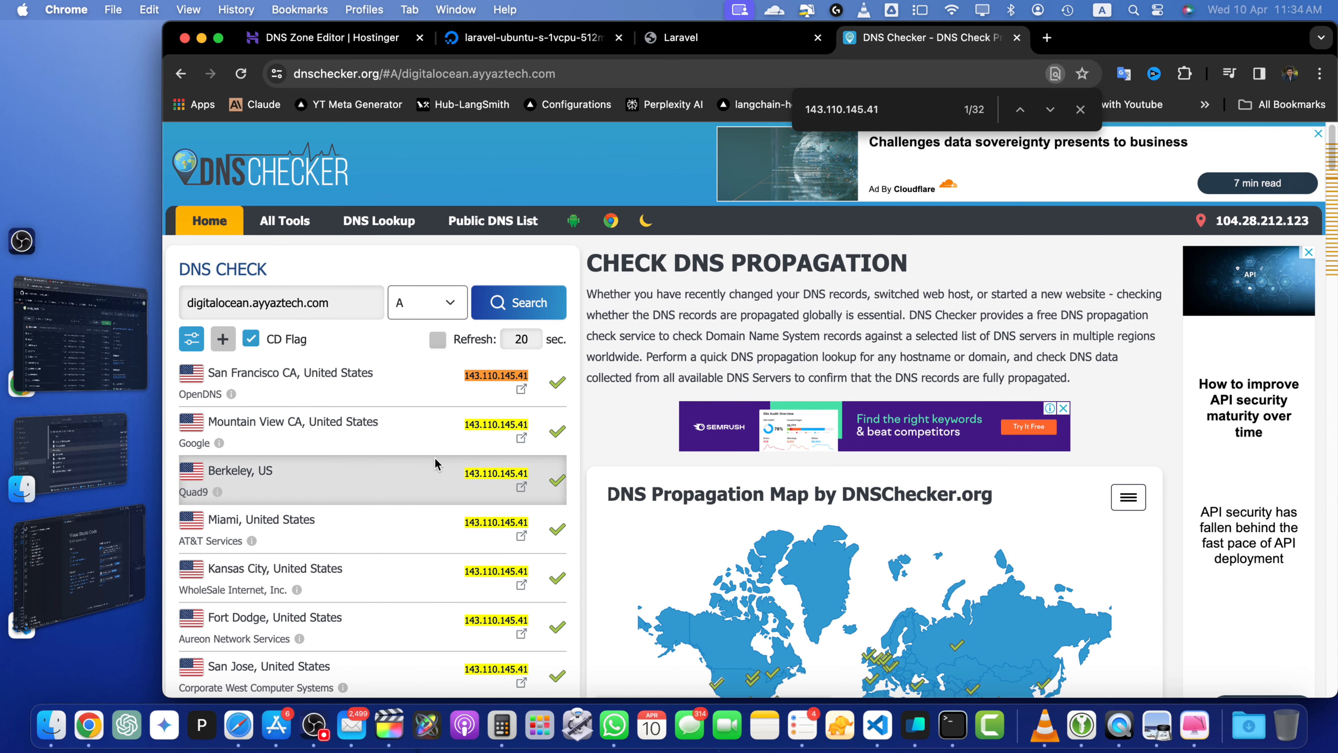
pyautogui.click(291, 303)
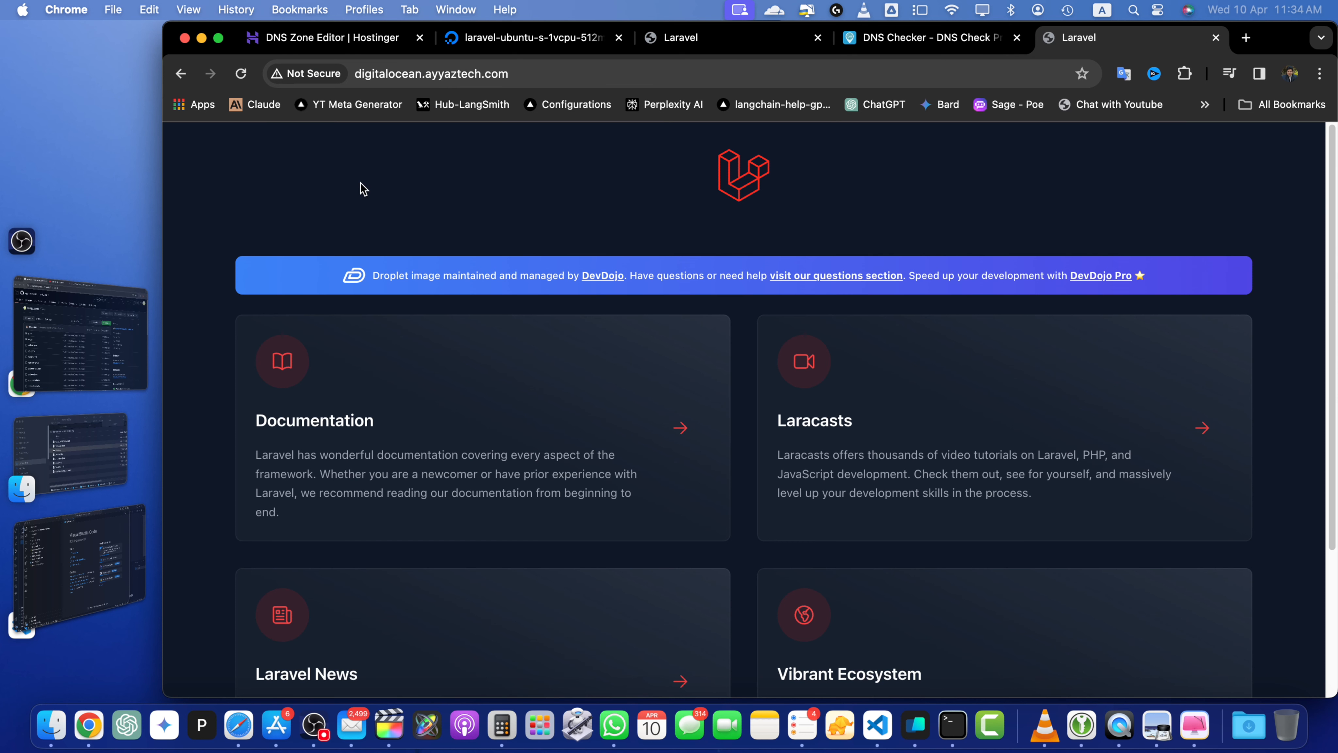
# Load digitalocean.ayyaztech.com showing the Laravel welcome page, then go to the AyyazTech Blog listing.
pyautogui.doubleClick(401, 73)
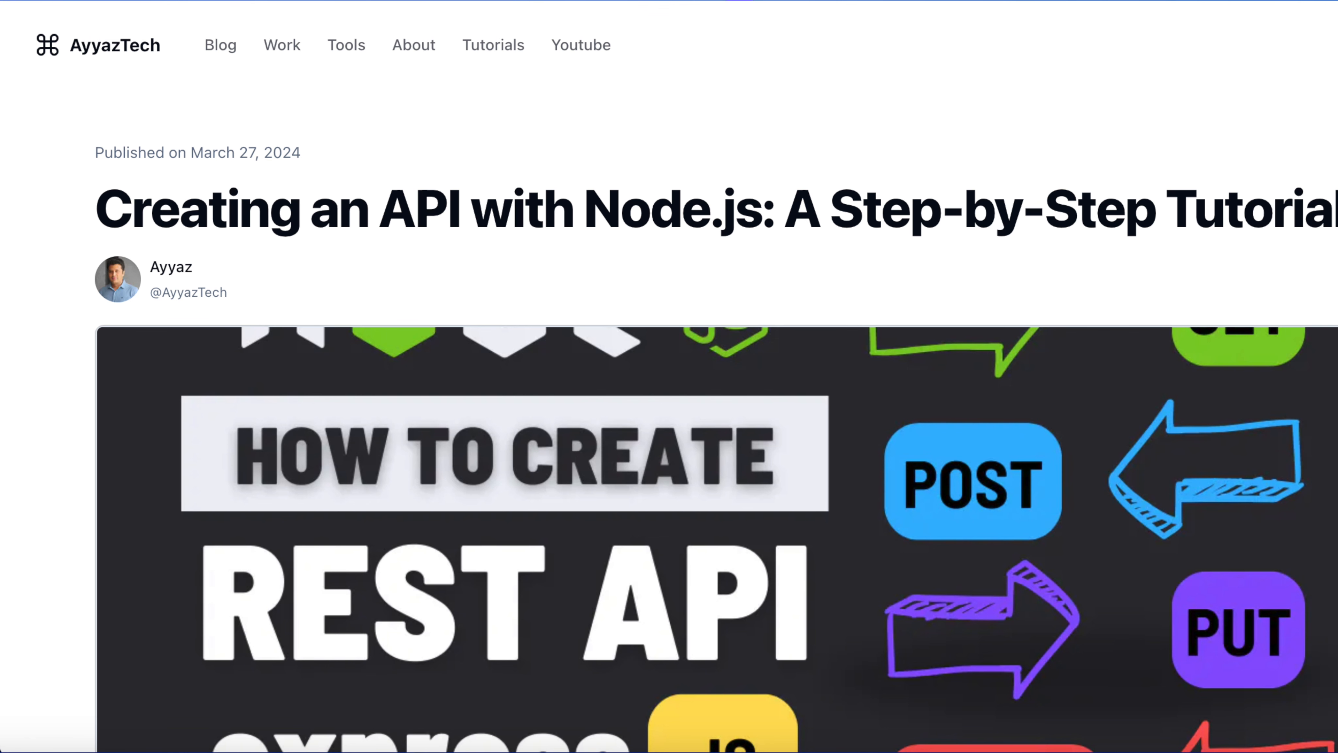
pyautogui.click(220, 45)
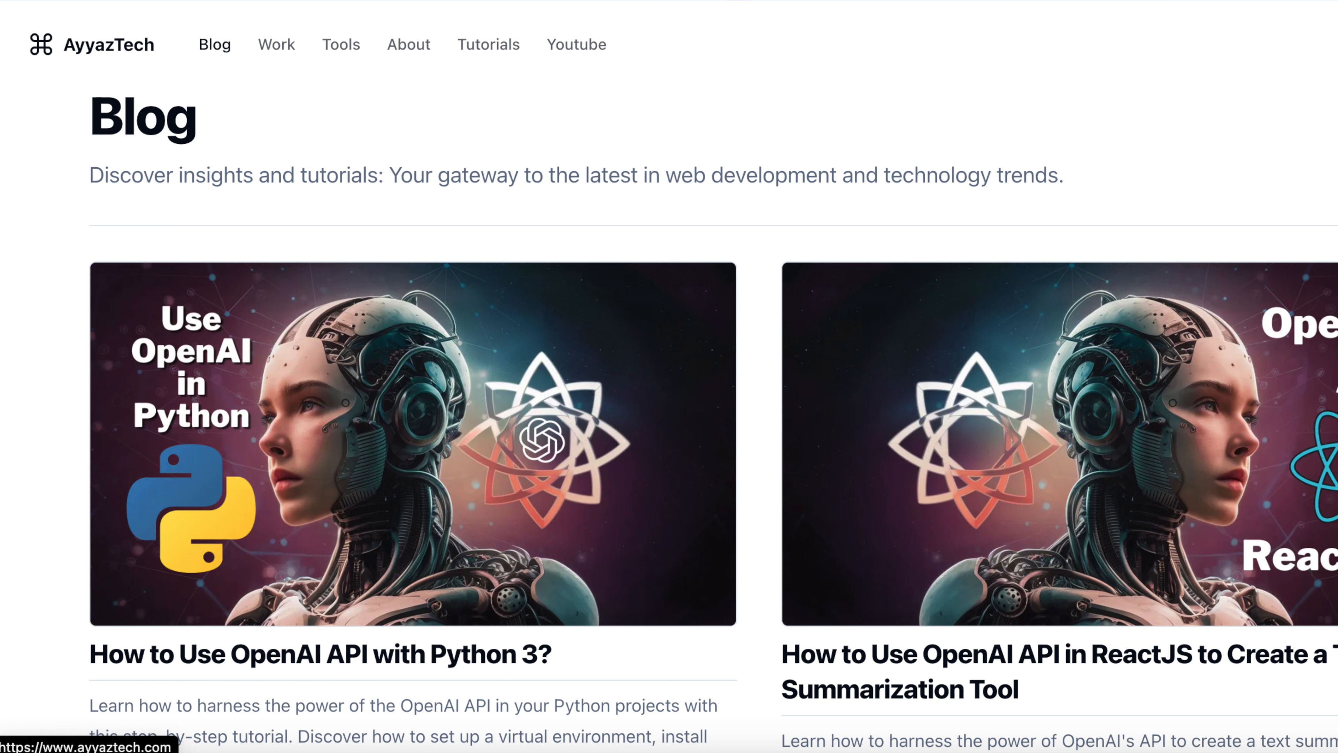